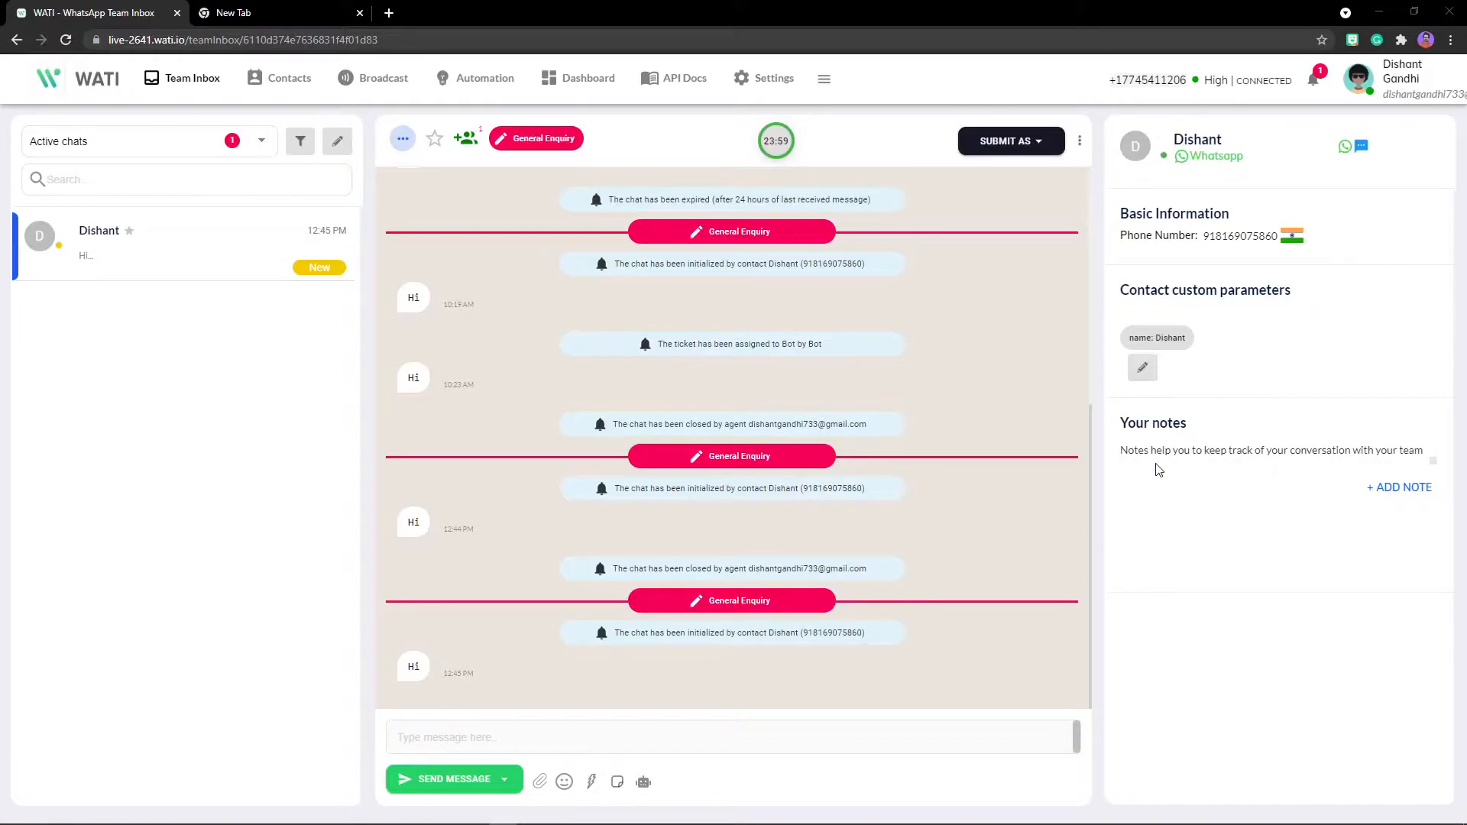
mouse_move(838, 127)
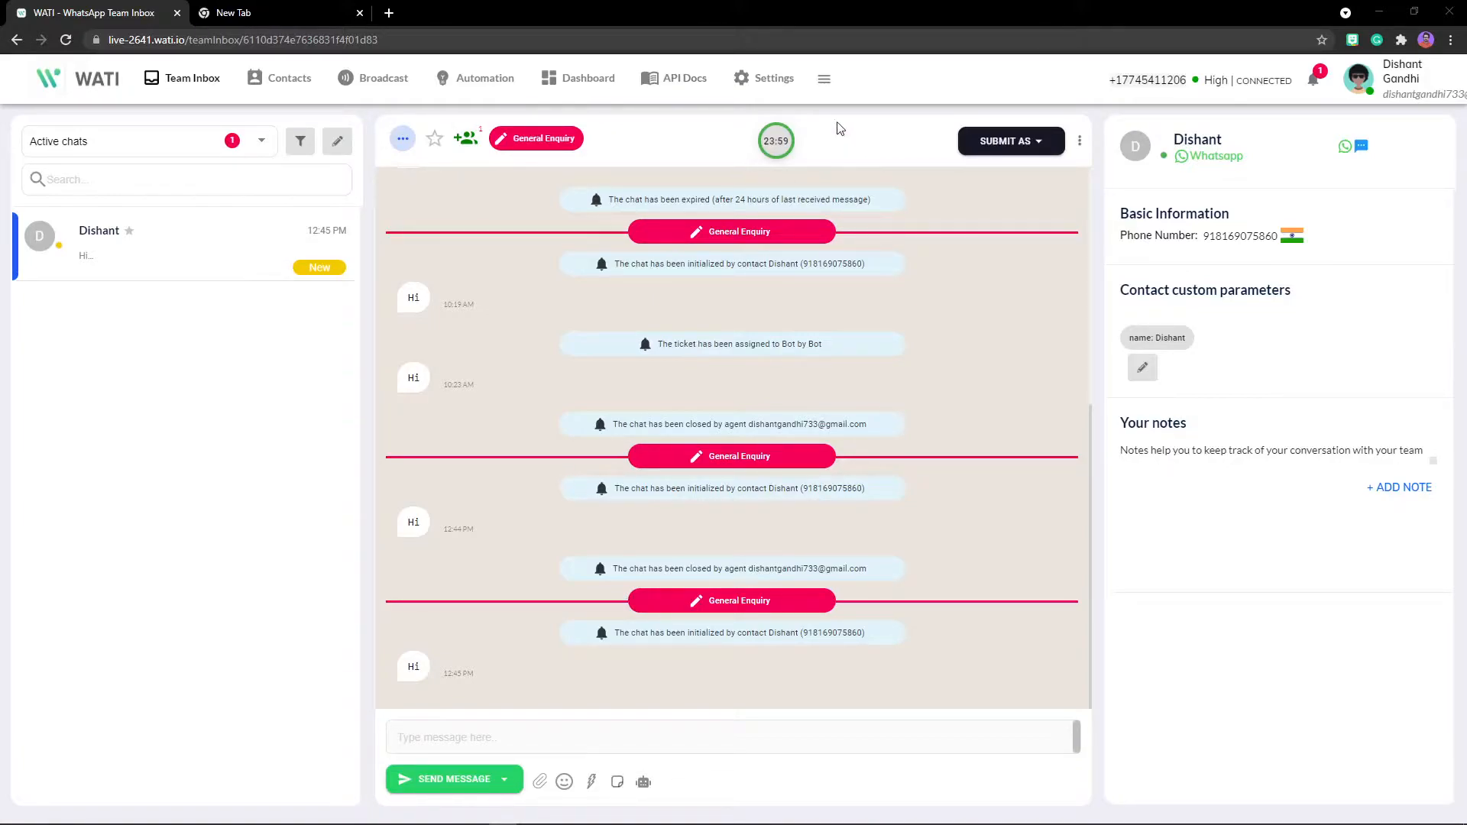
mouse_move(823, 78)
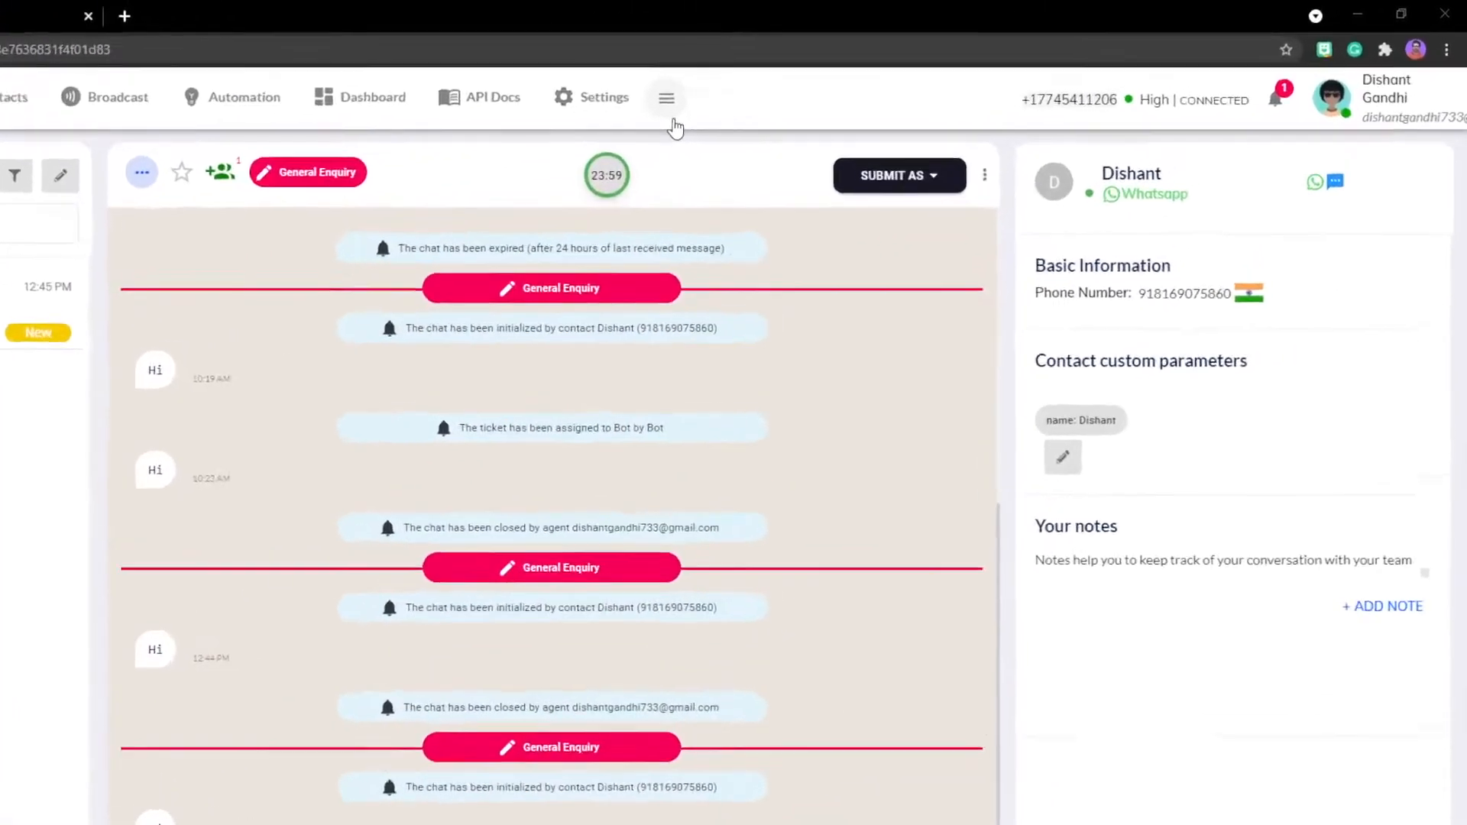
Navigate from the team inbox to the Webhooks page via the navigation menu.
left_click(666, 98)
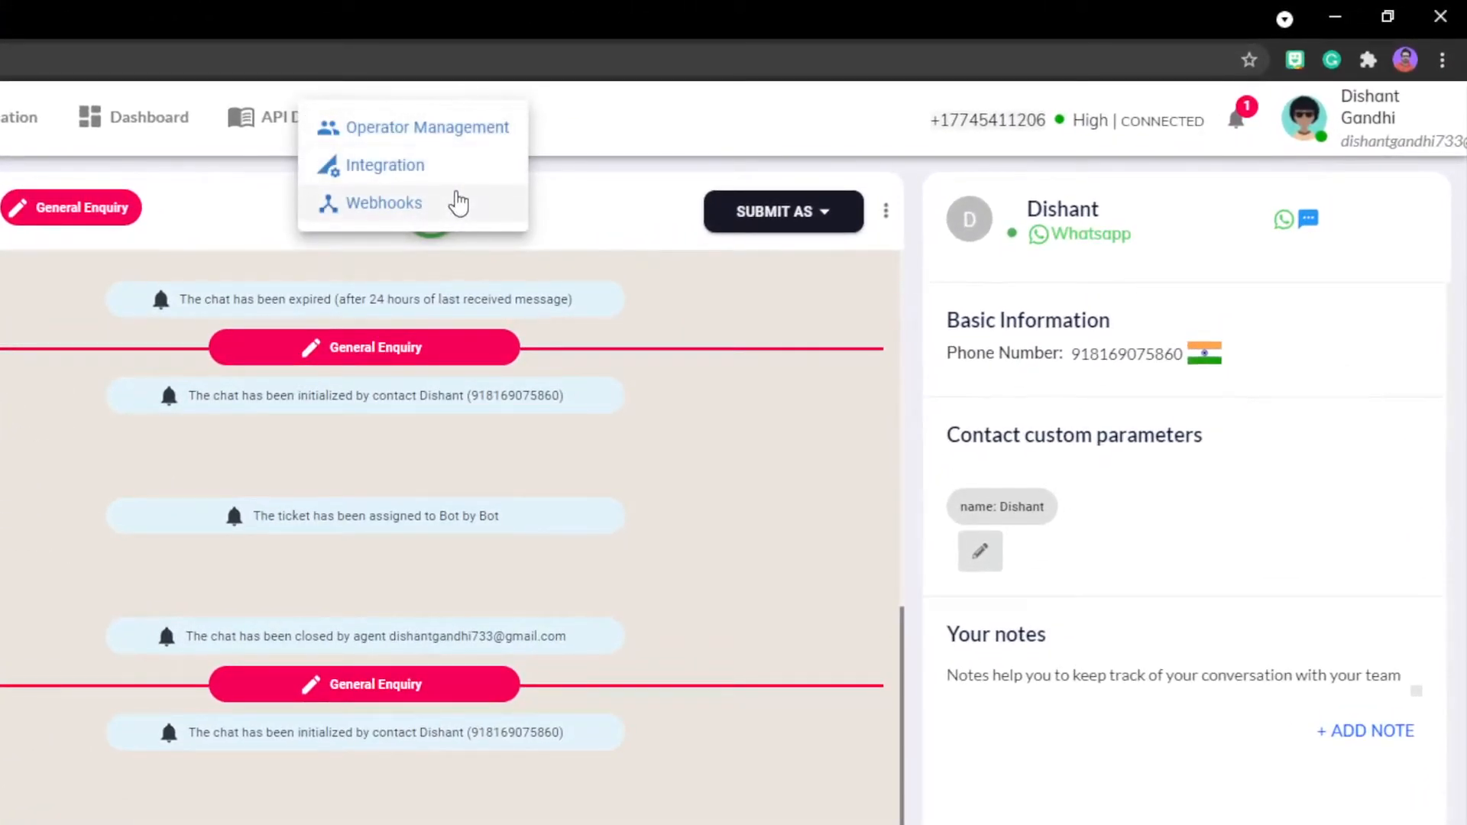
left_click(382, 202)
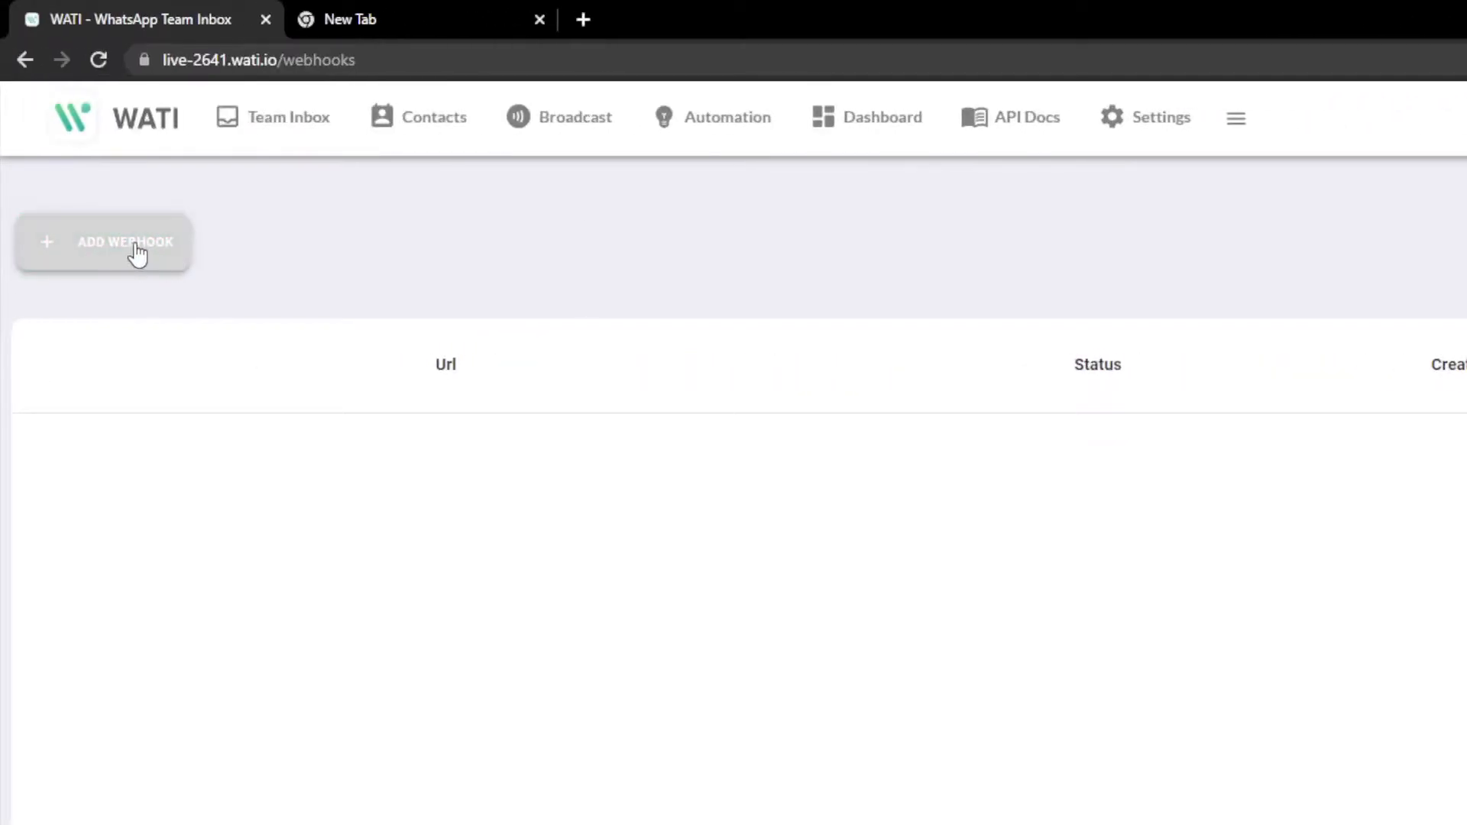
Start a new webhook and set its Status to Enabled, URL still blank.
left_click(124, 242)
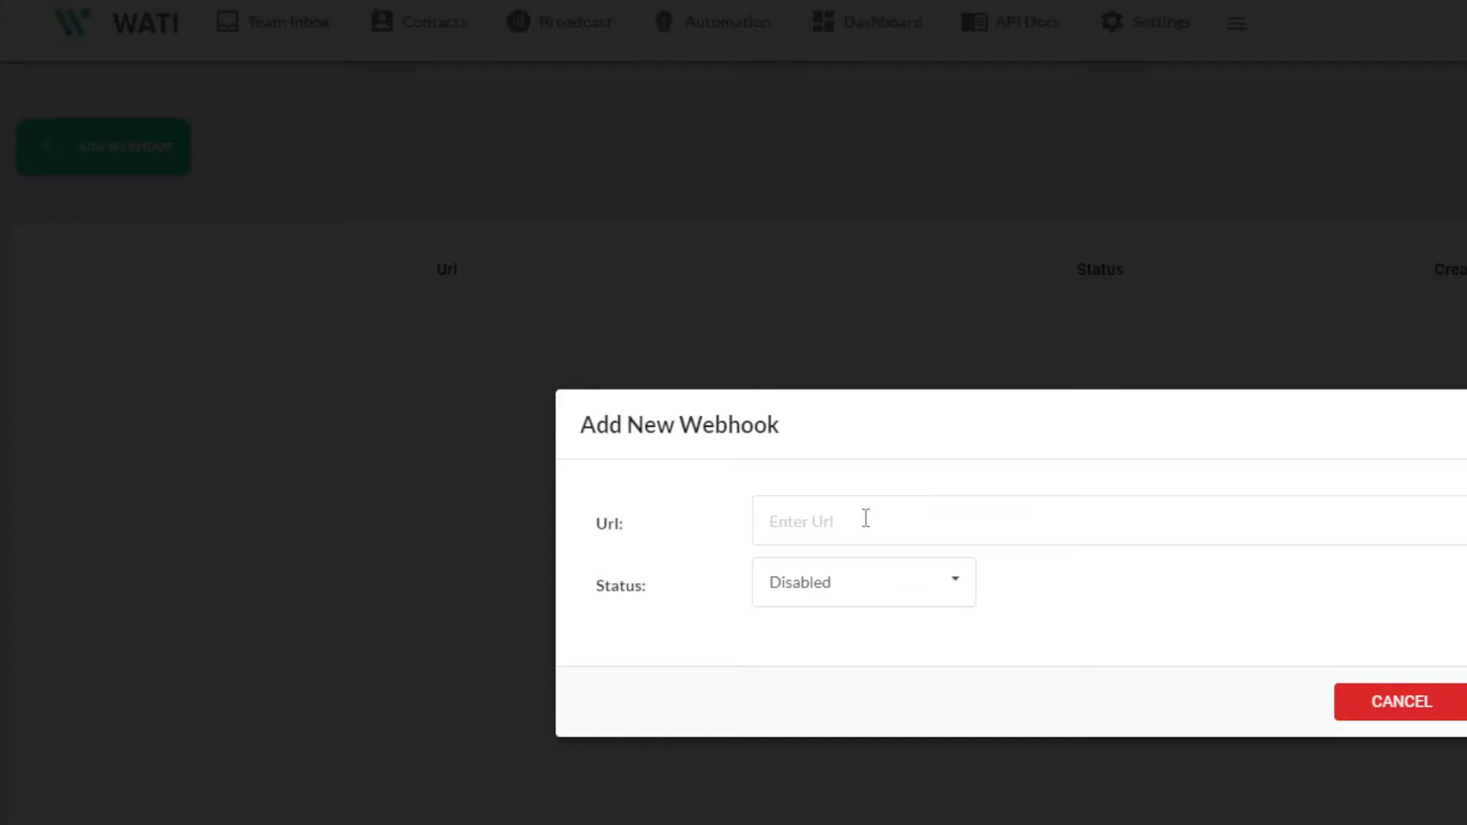
left_click(863, 582)
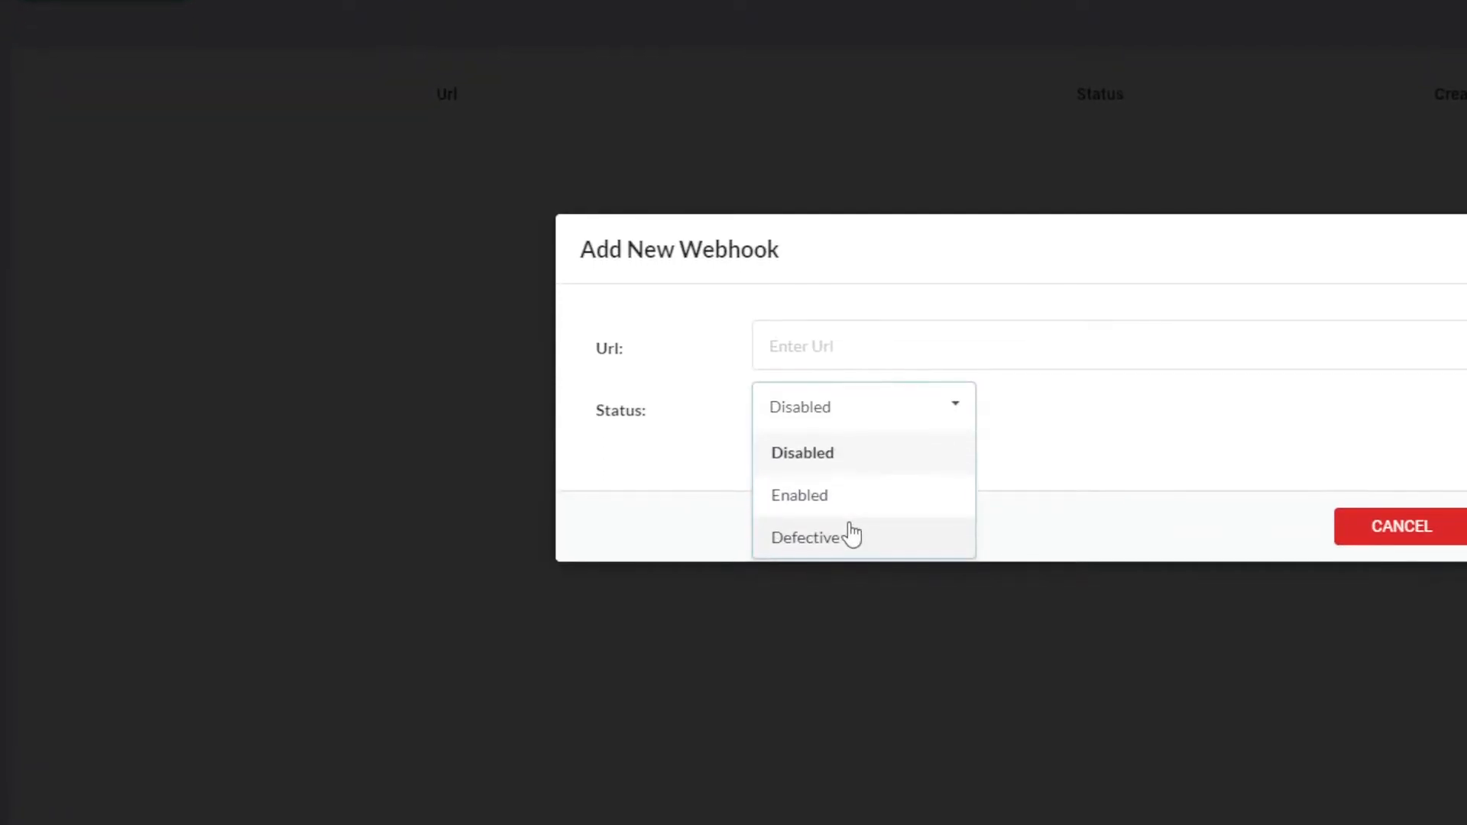
mouse_move(846, 505)
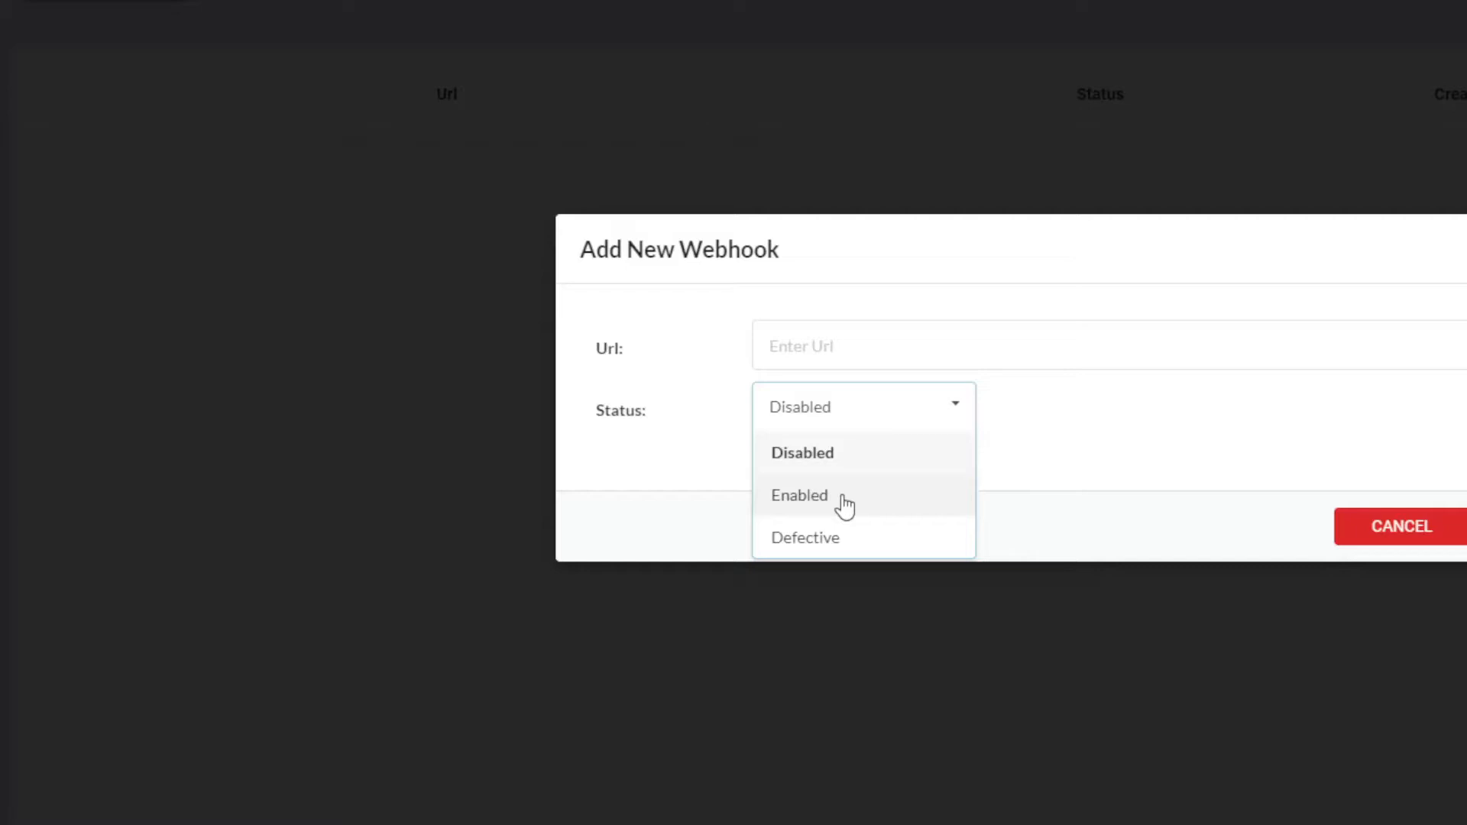
left_click(800, 495)
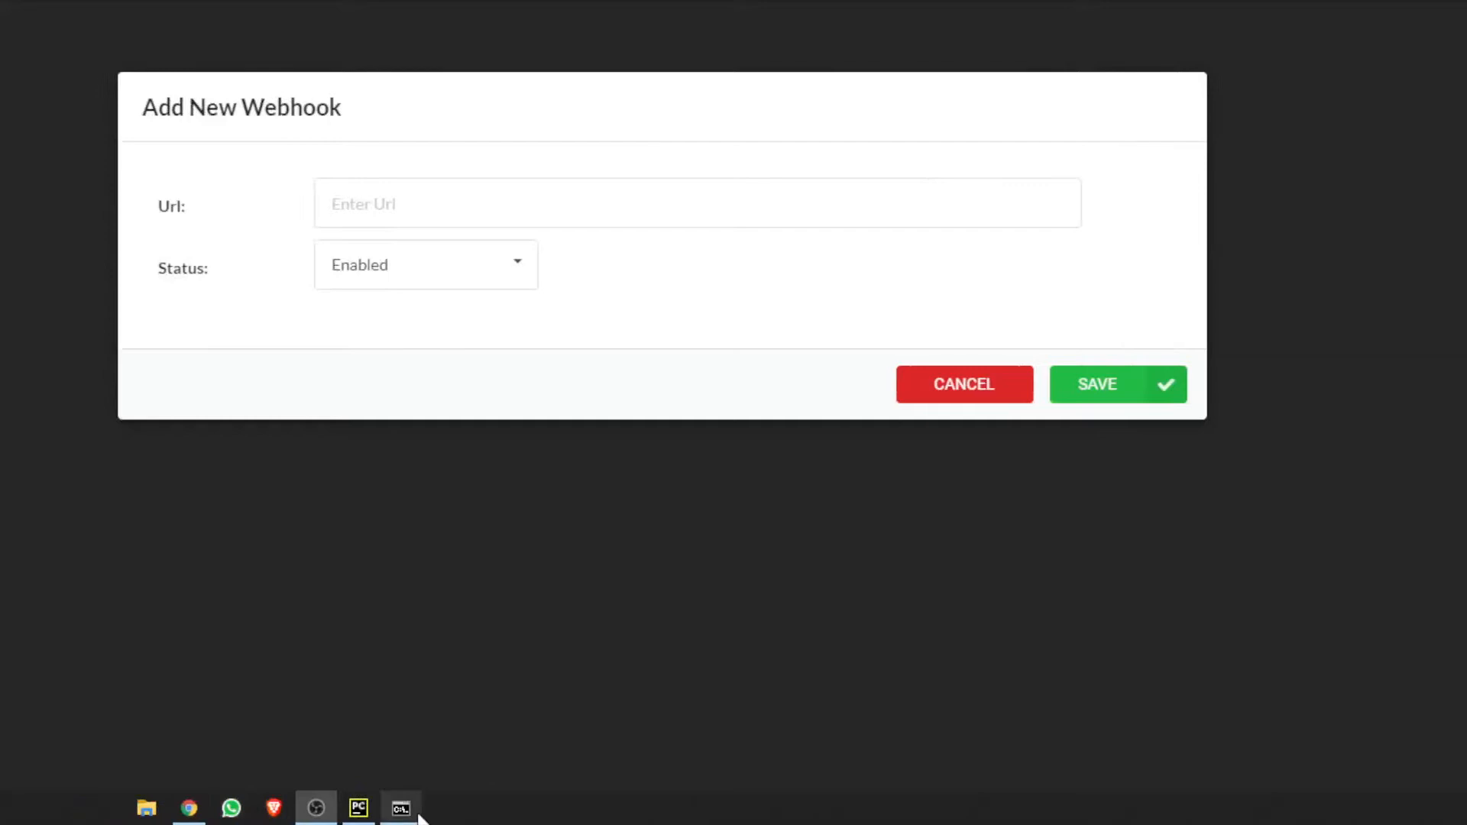
Run 'ngrok http 8000' in Command Prompt to tunnel public URLs to localhost:8000.
left_click(401, 806)
type("ngrok h")
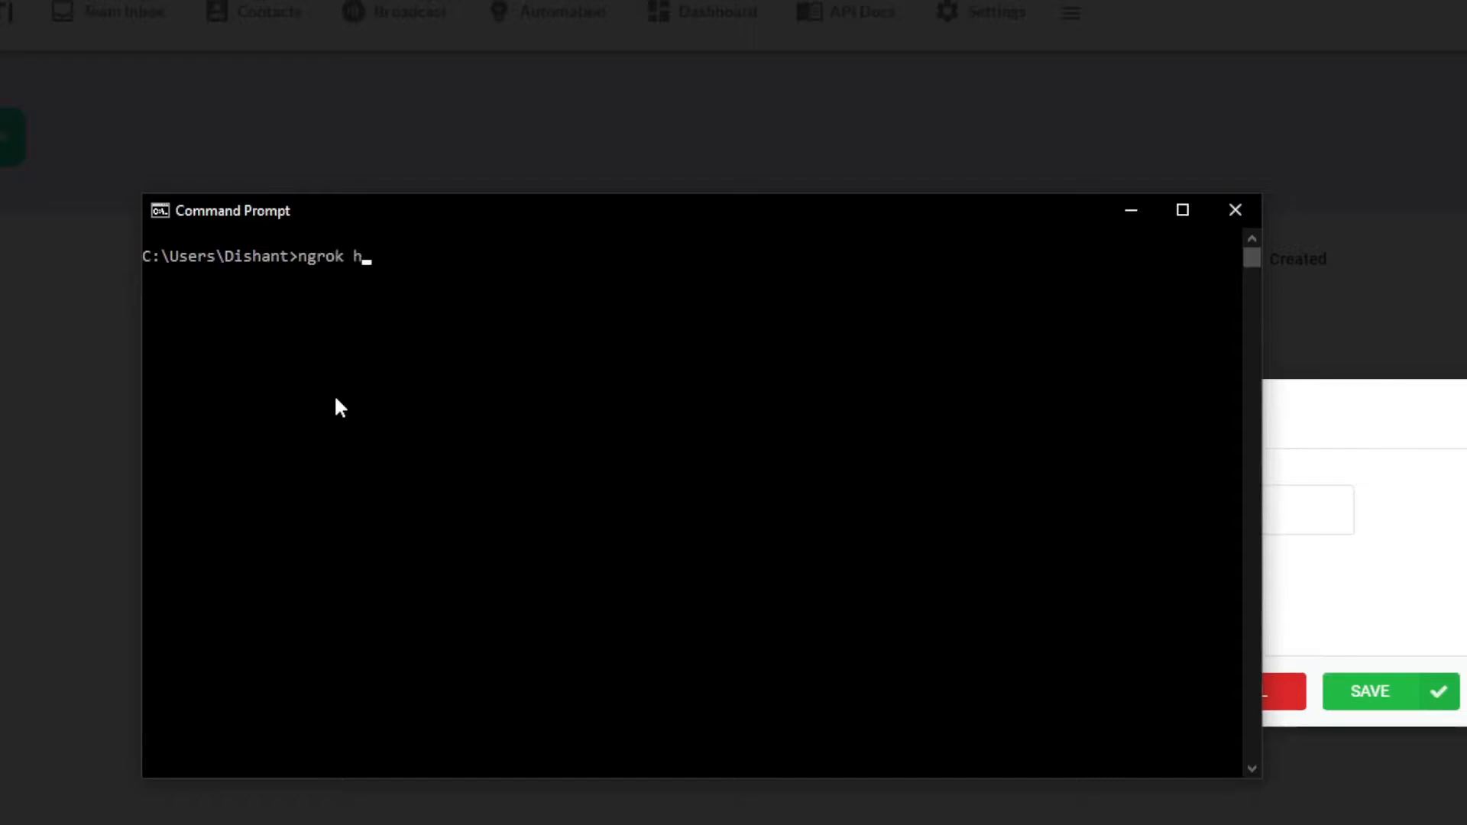
type("ttp 800")
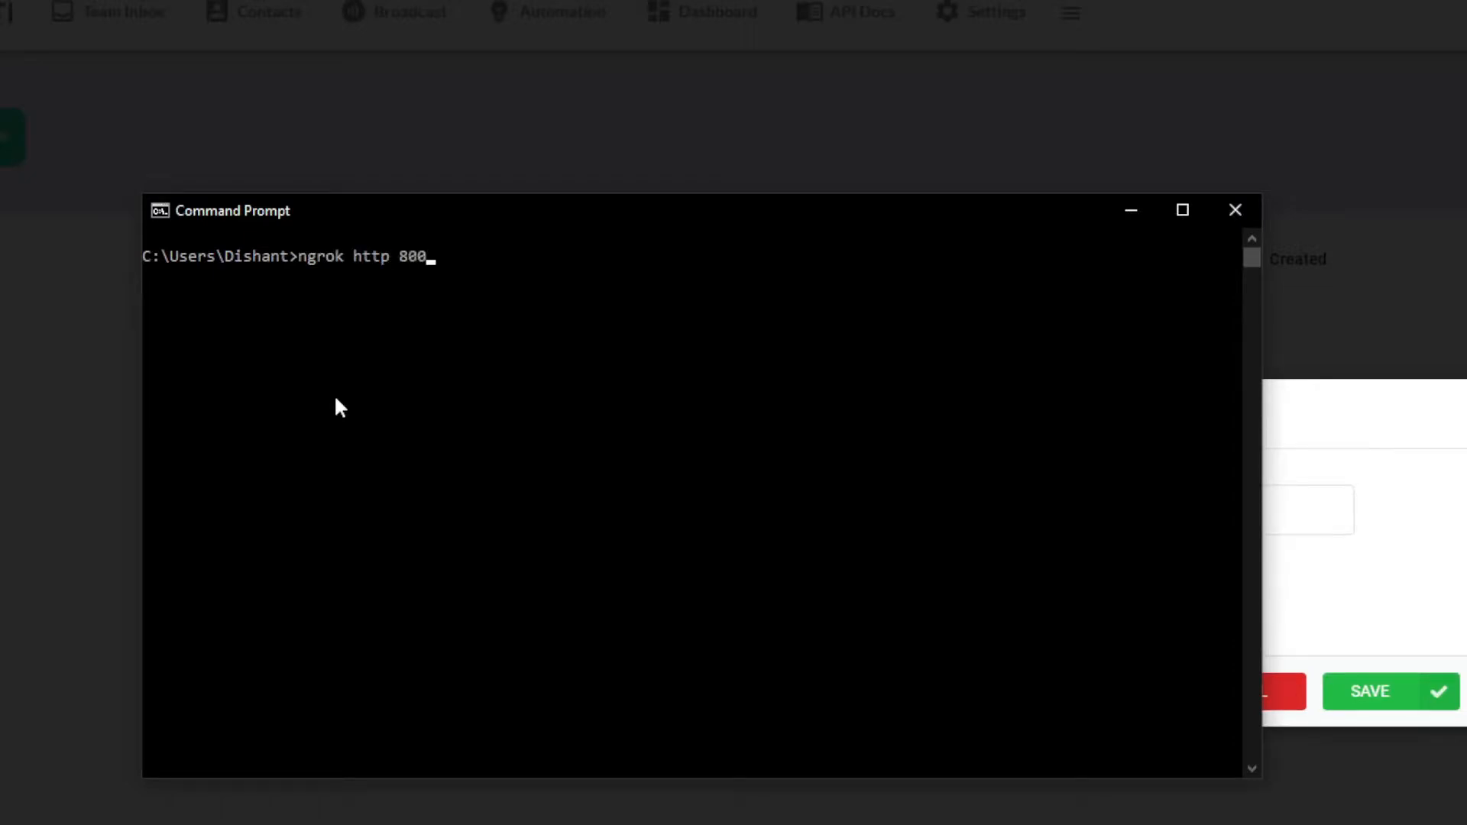
key("Enter")
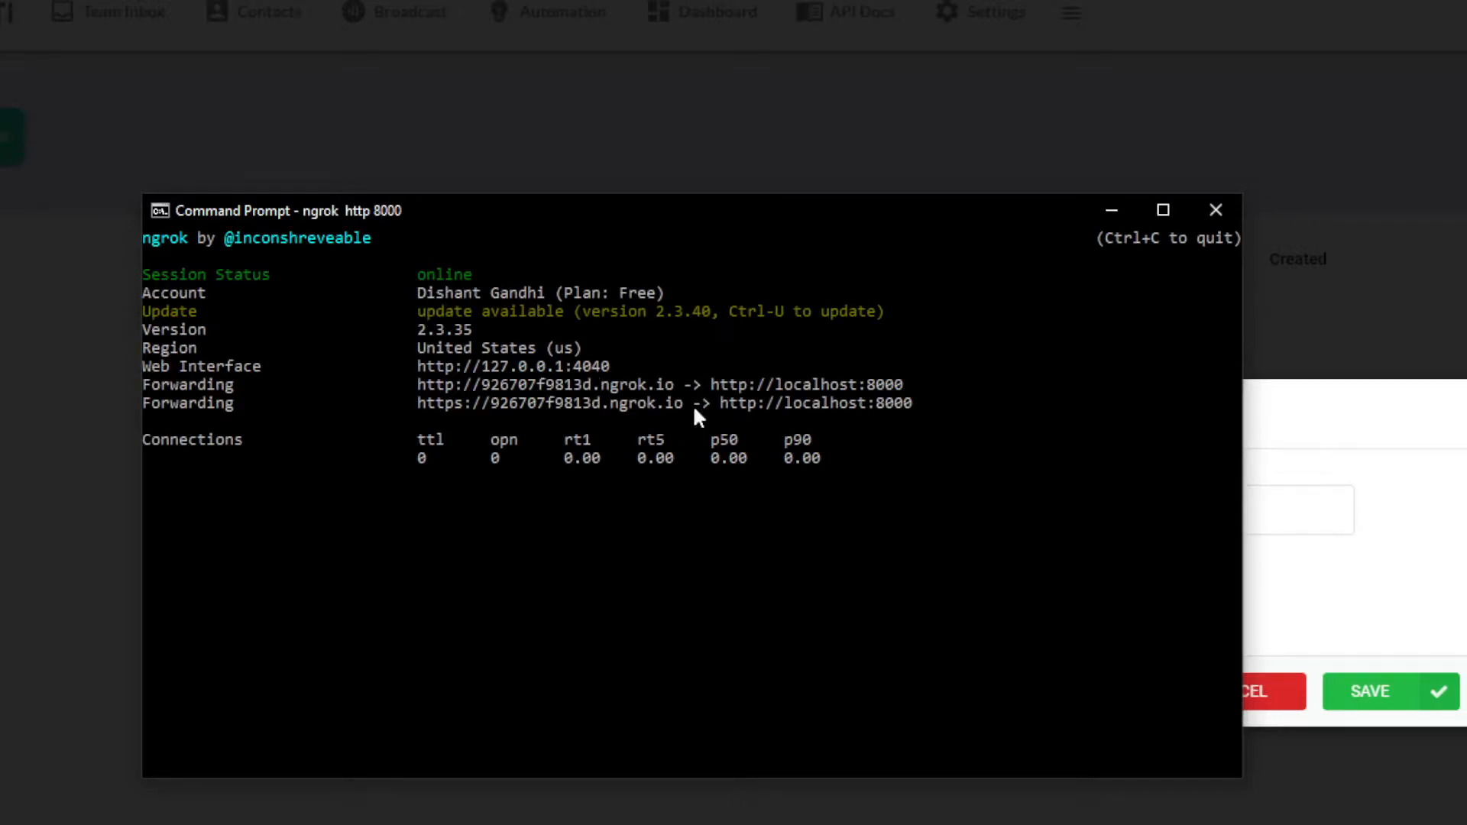
left_click(679, 404)
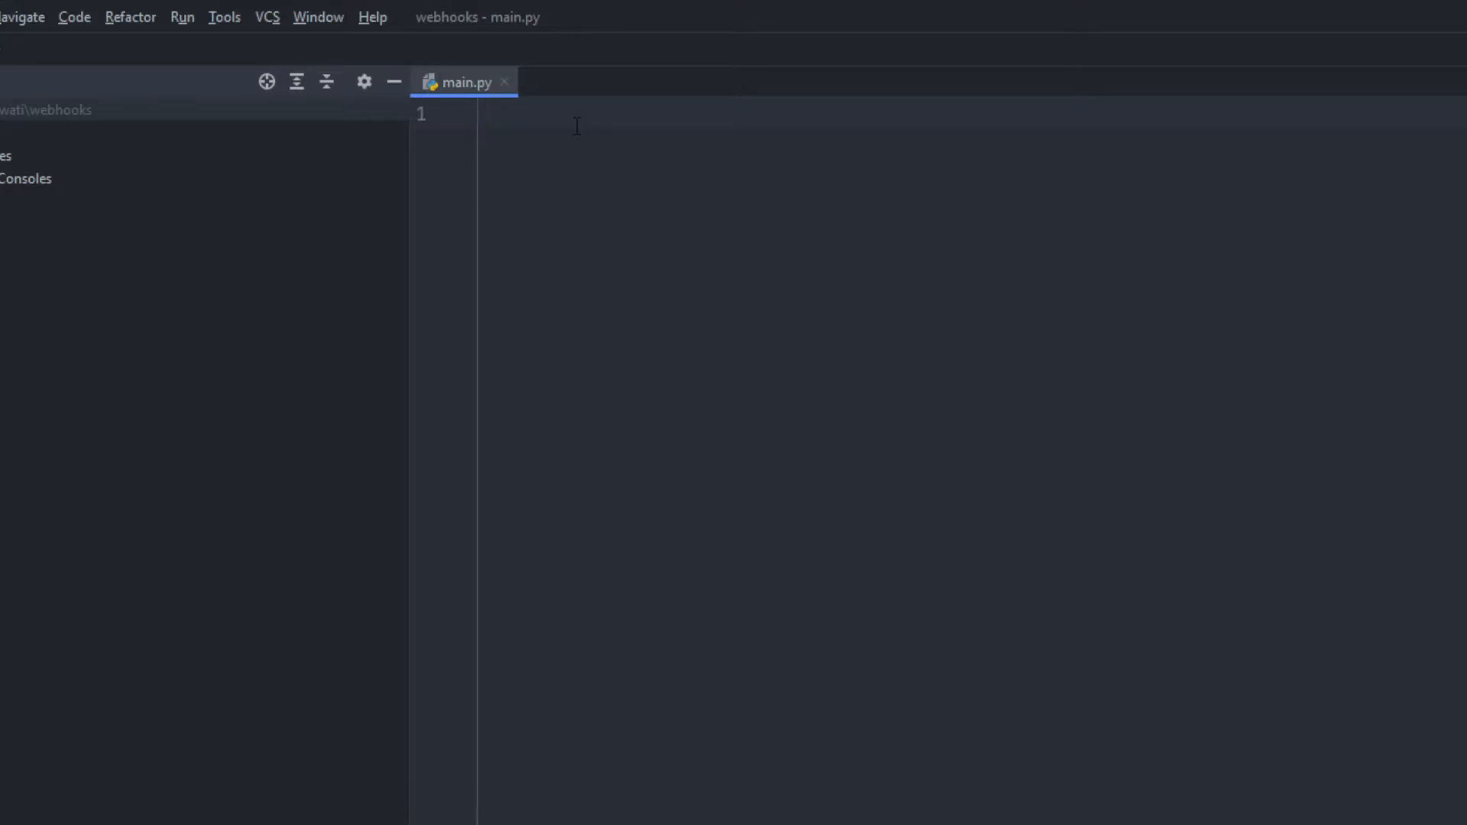
Import FastAPI in main.py and create the app = FastAPI() instance.
type("from")
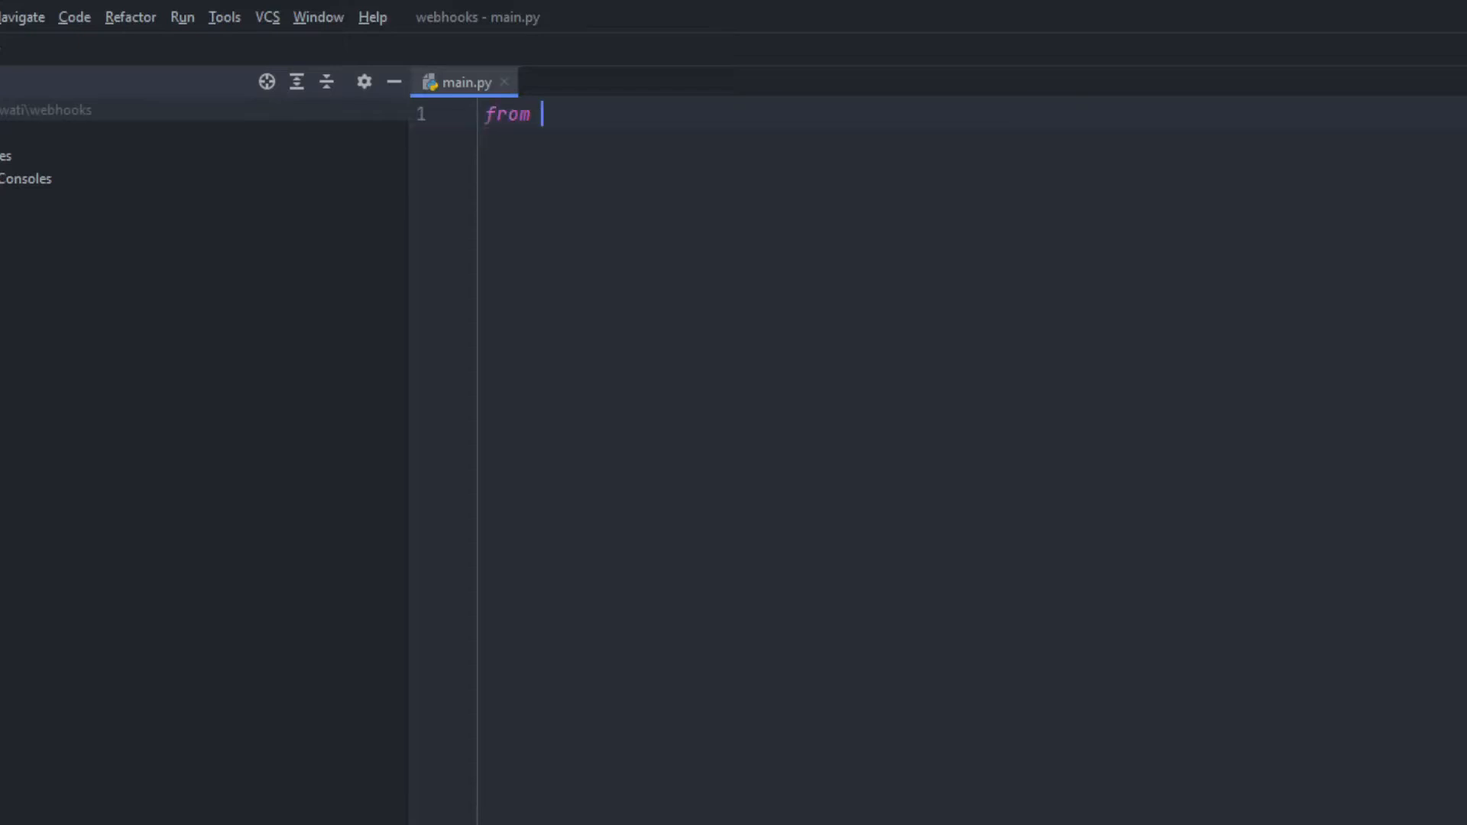
type("fastapi i")
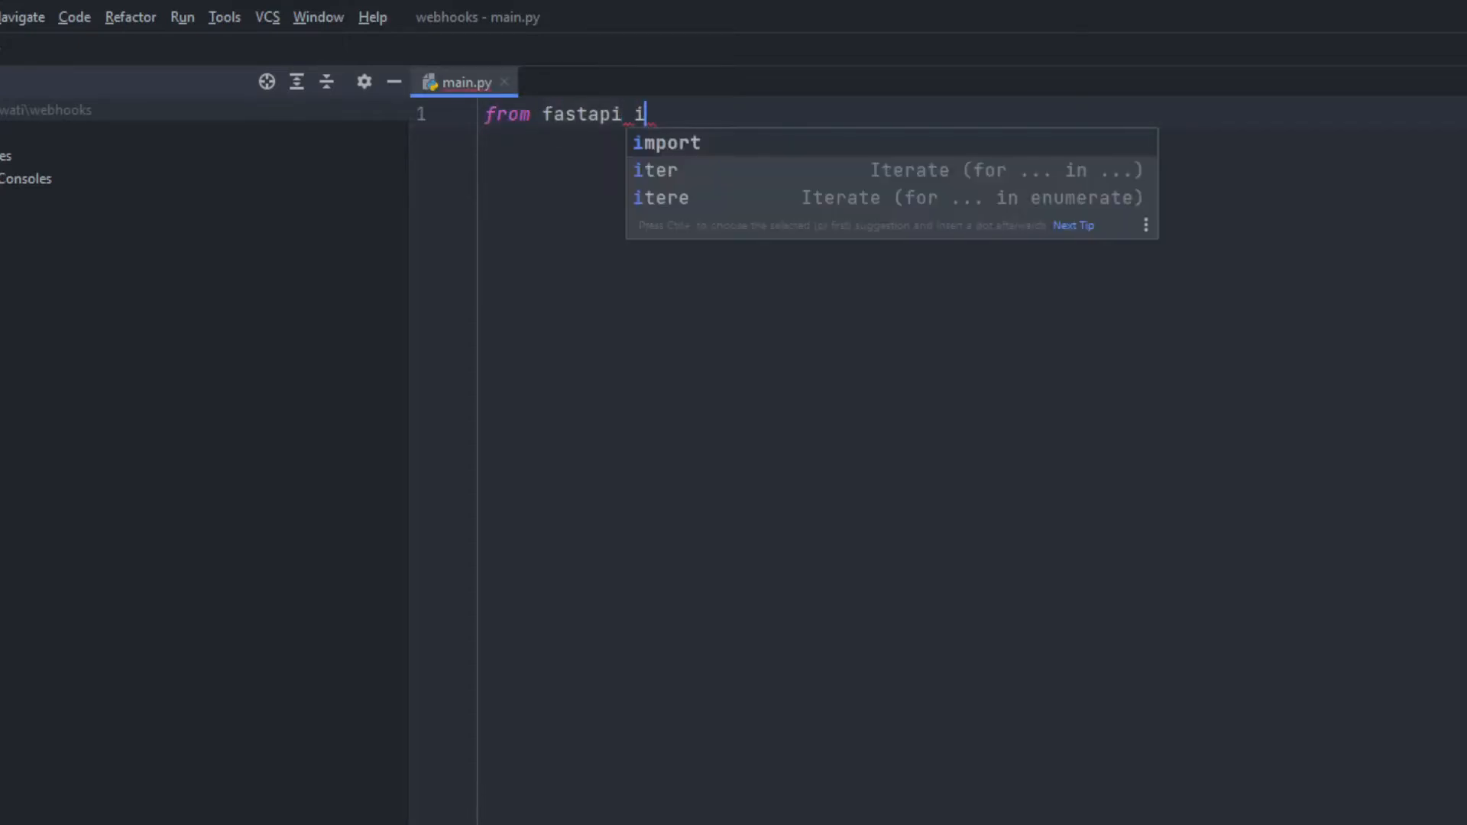
type("mport FastAPI")
type("app")
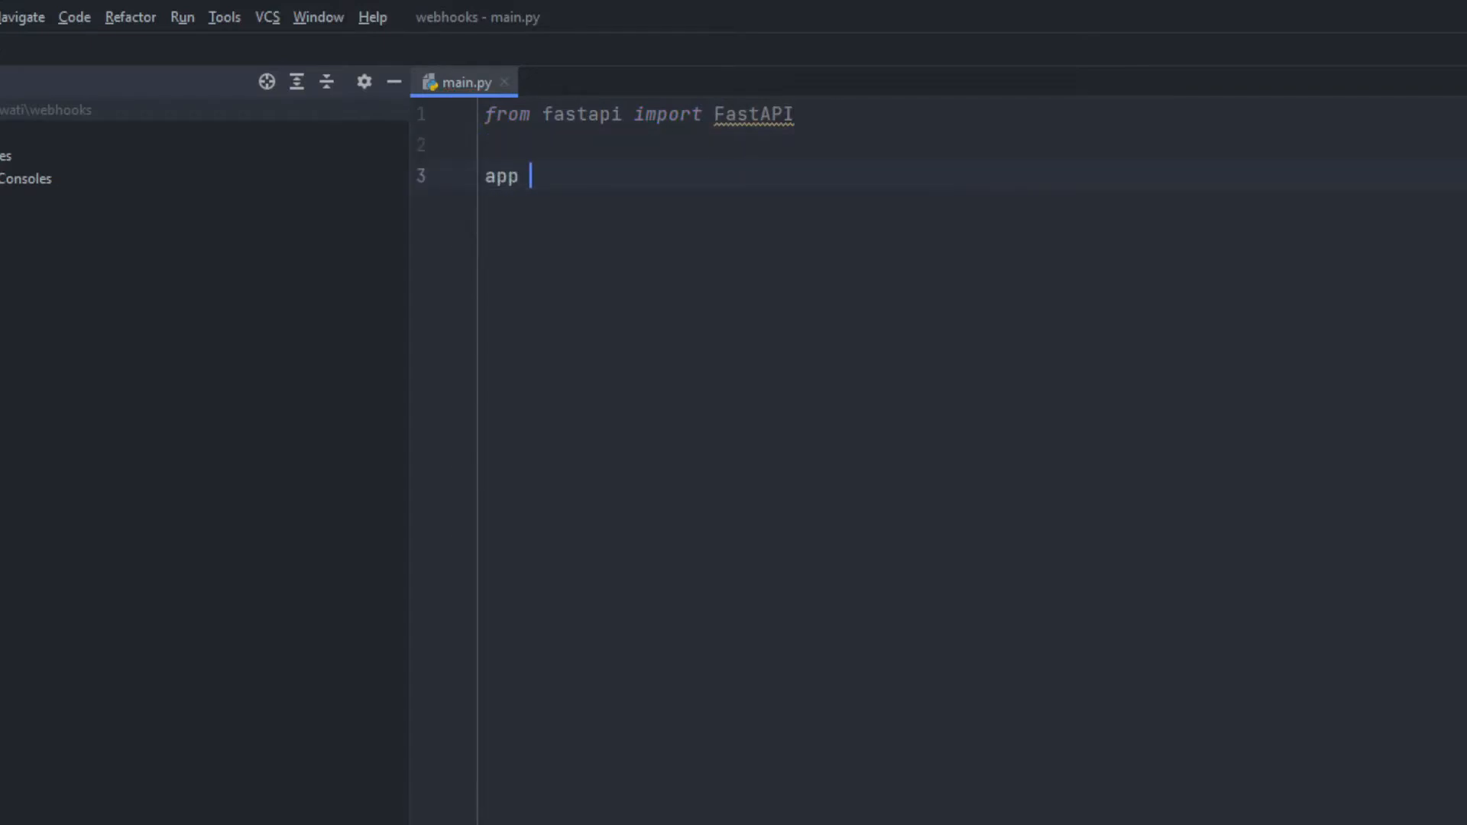
type("= FastAPI(")
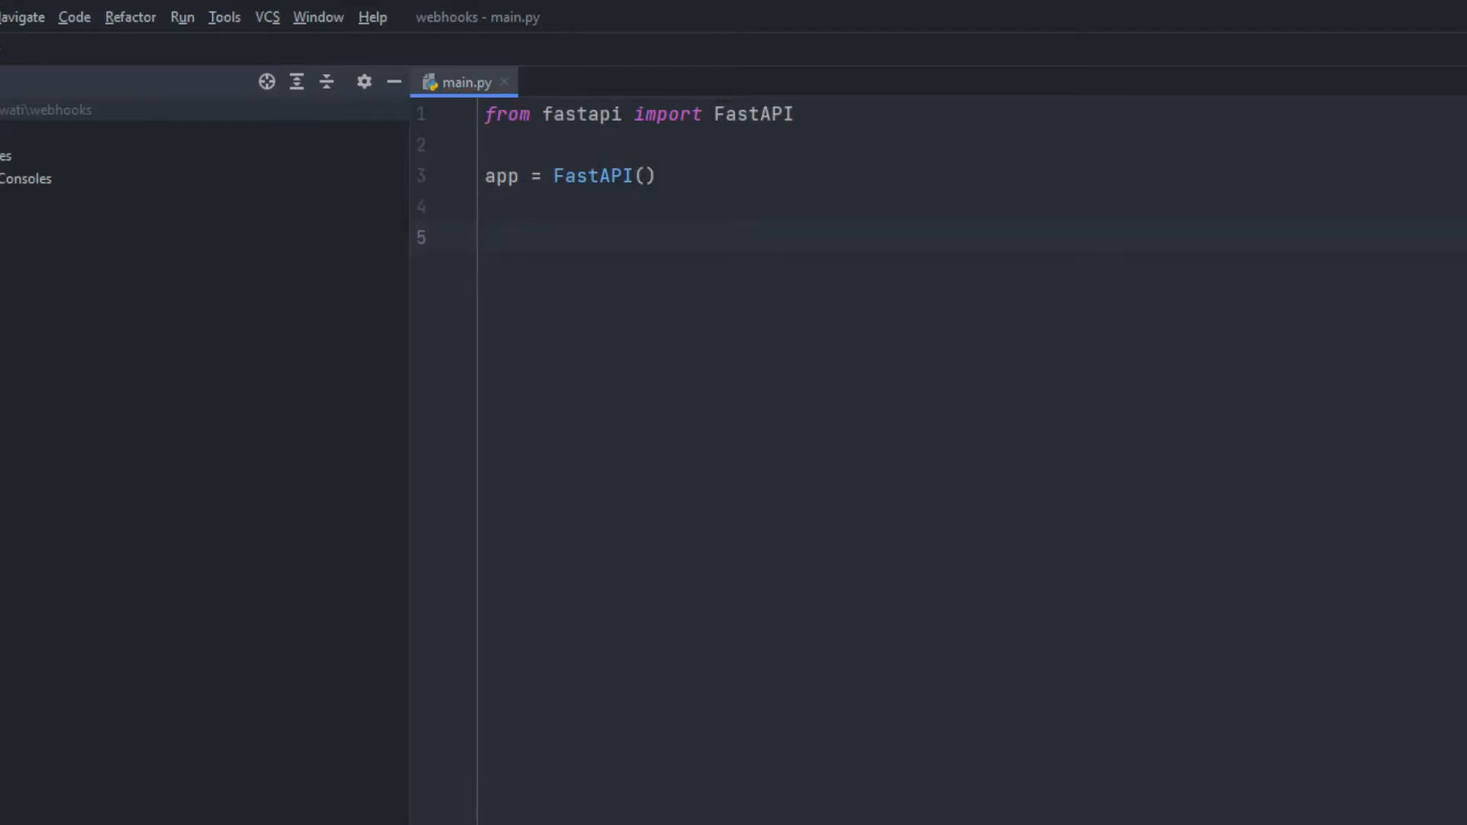
type("@app.post(")
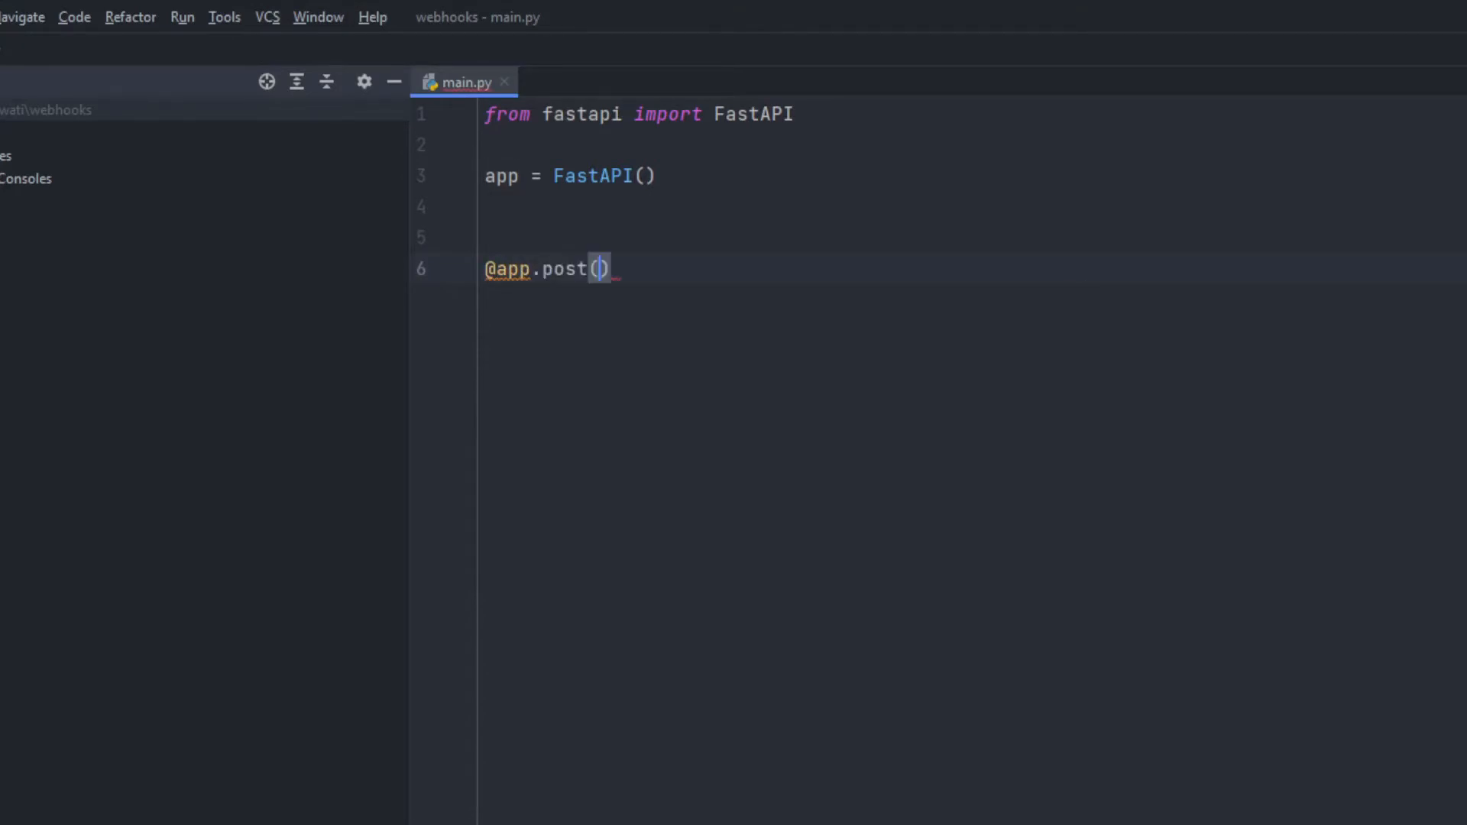
type("\"")
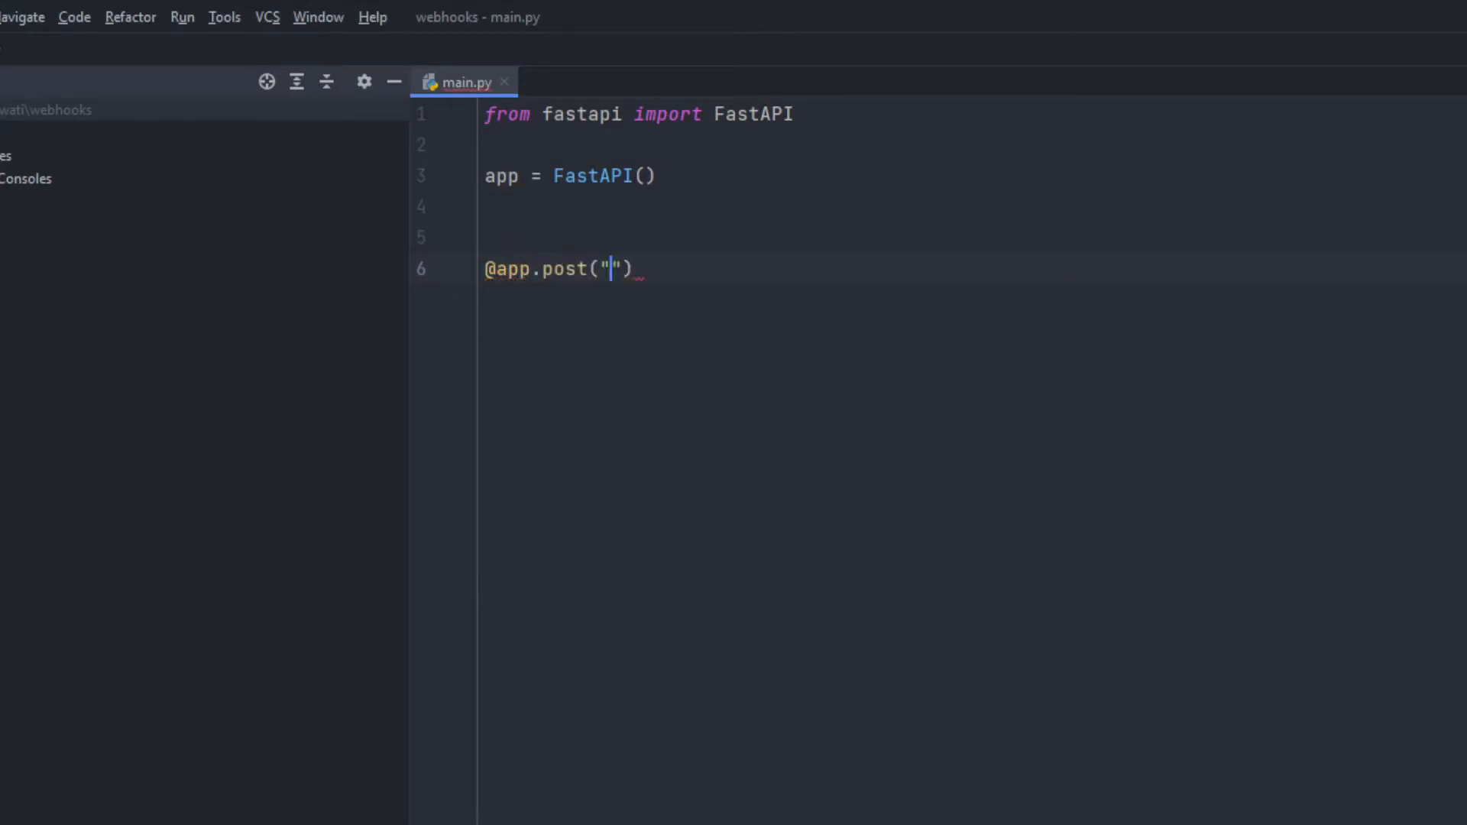
type("/")
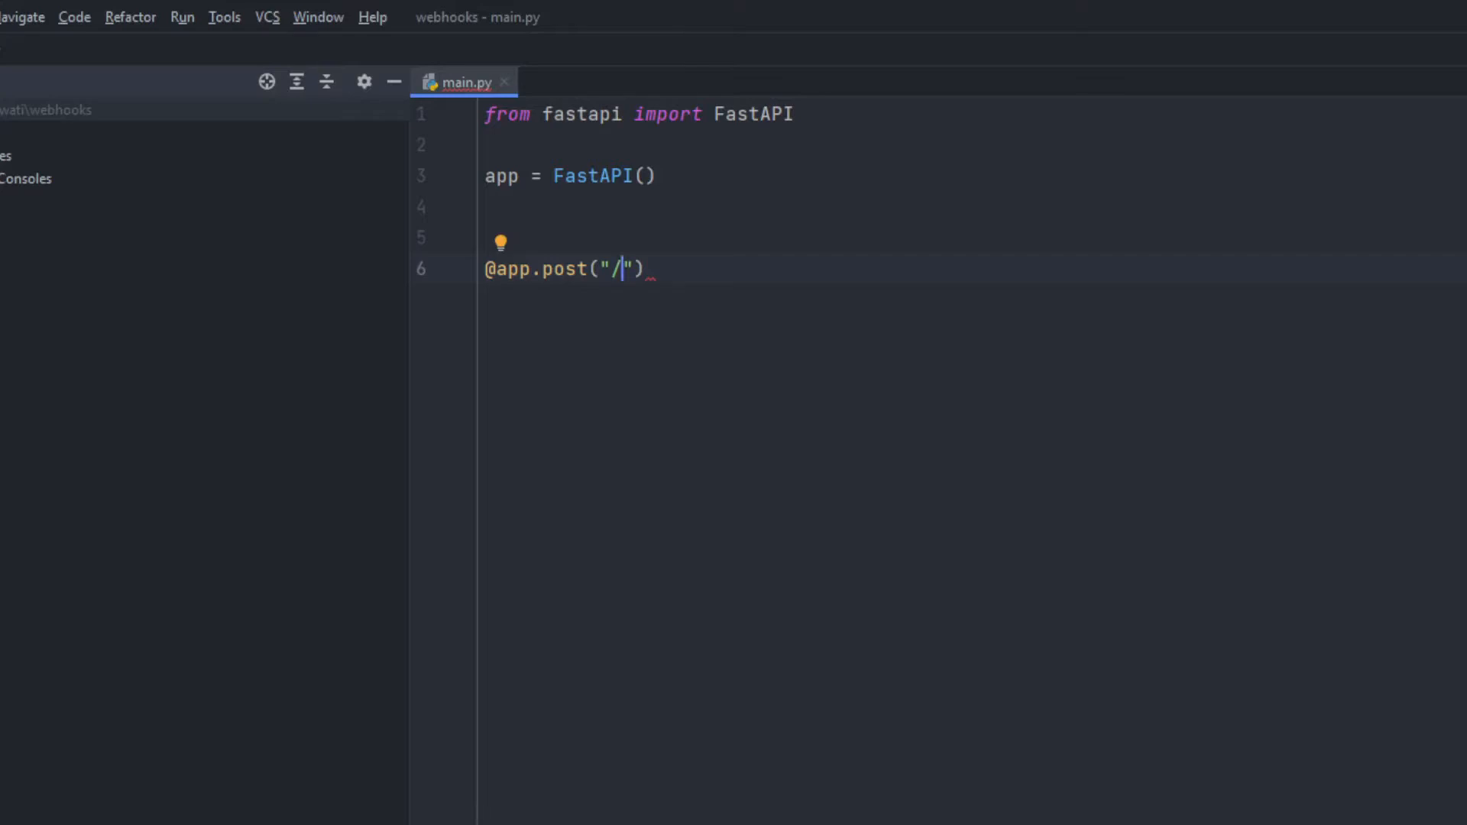
type("wati_webhook")
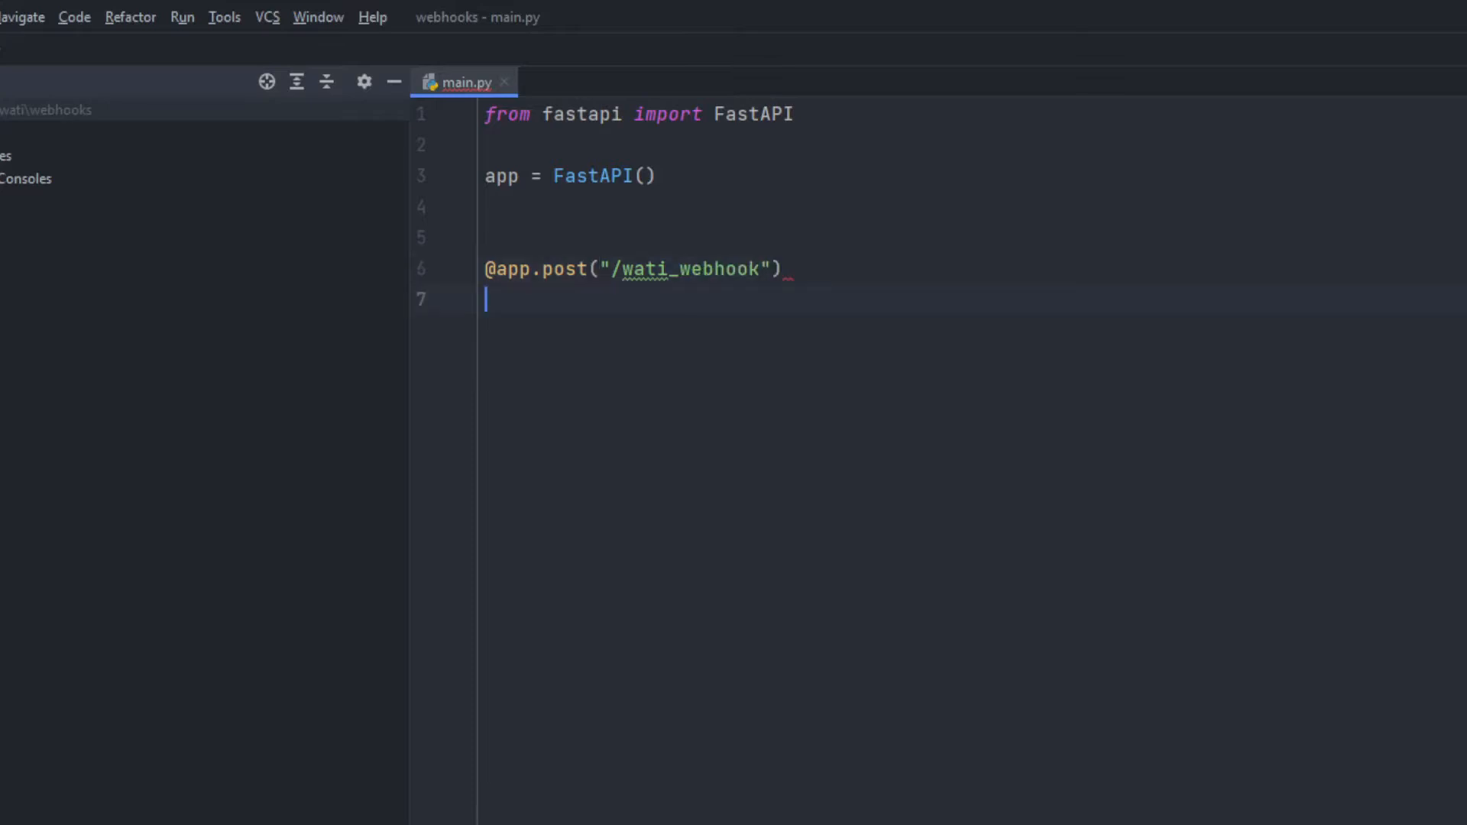
Define webhook(request: dict) that prints the incoming request.
type("def")
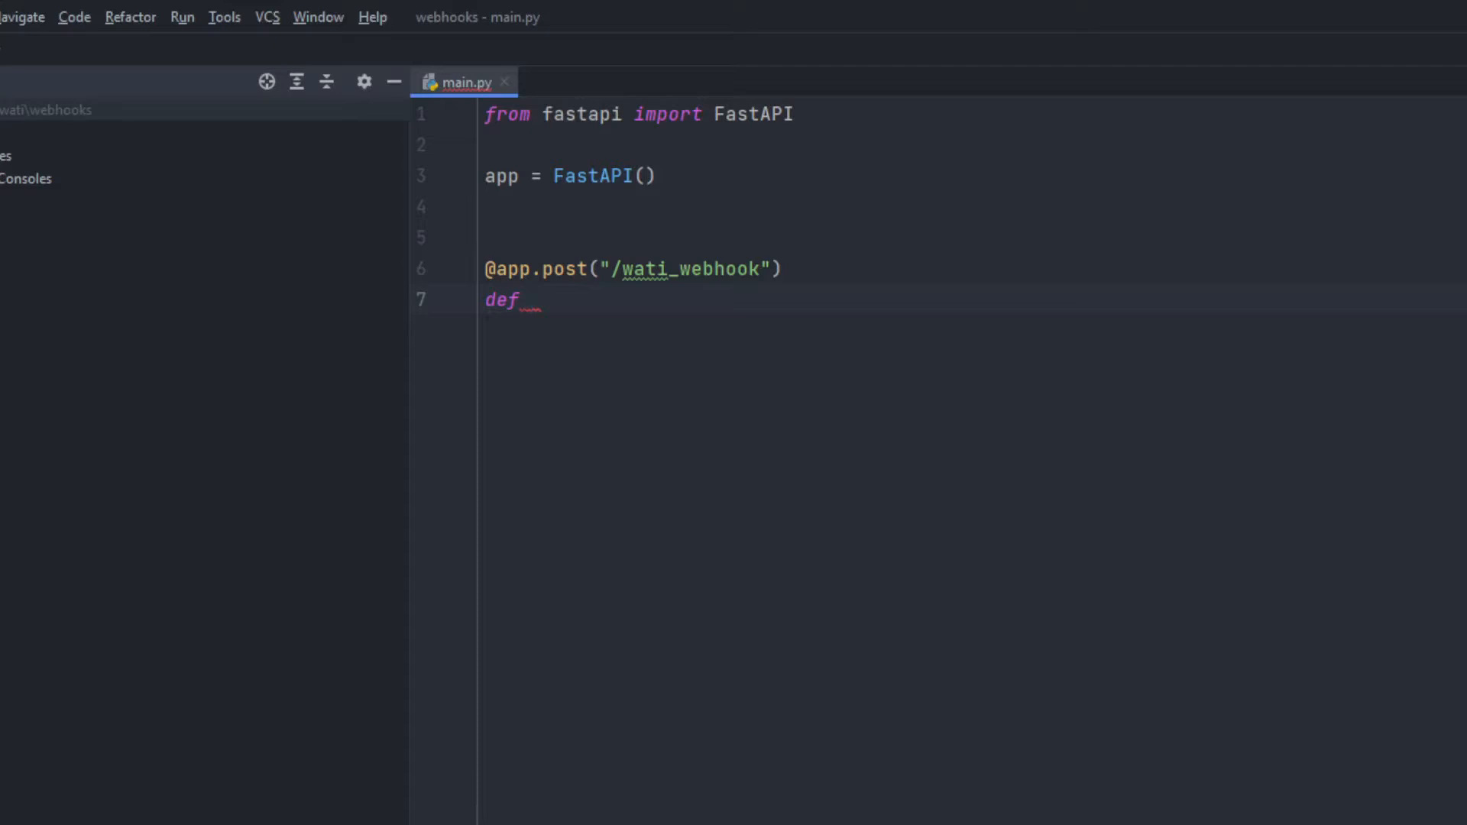
type("webhook")
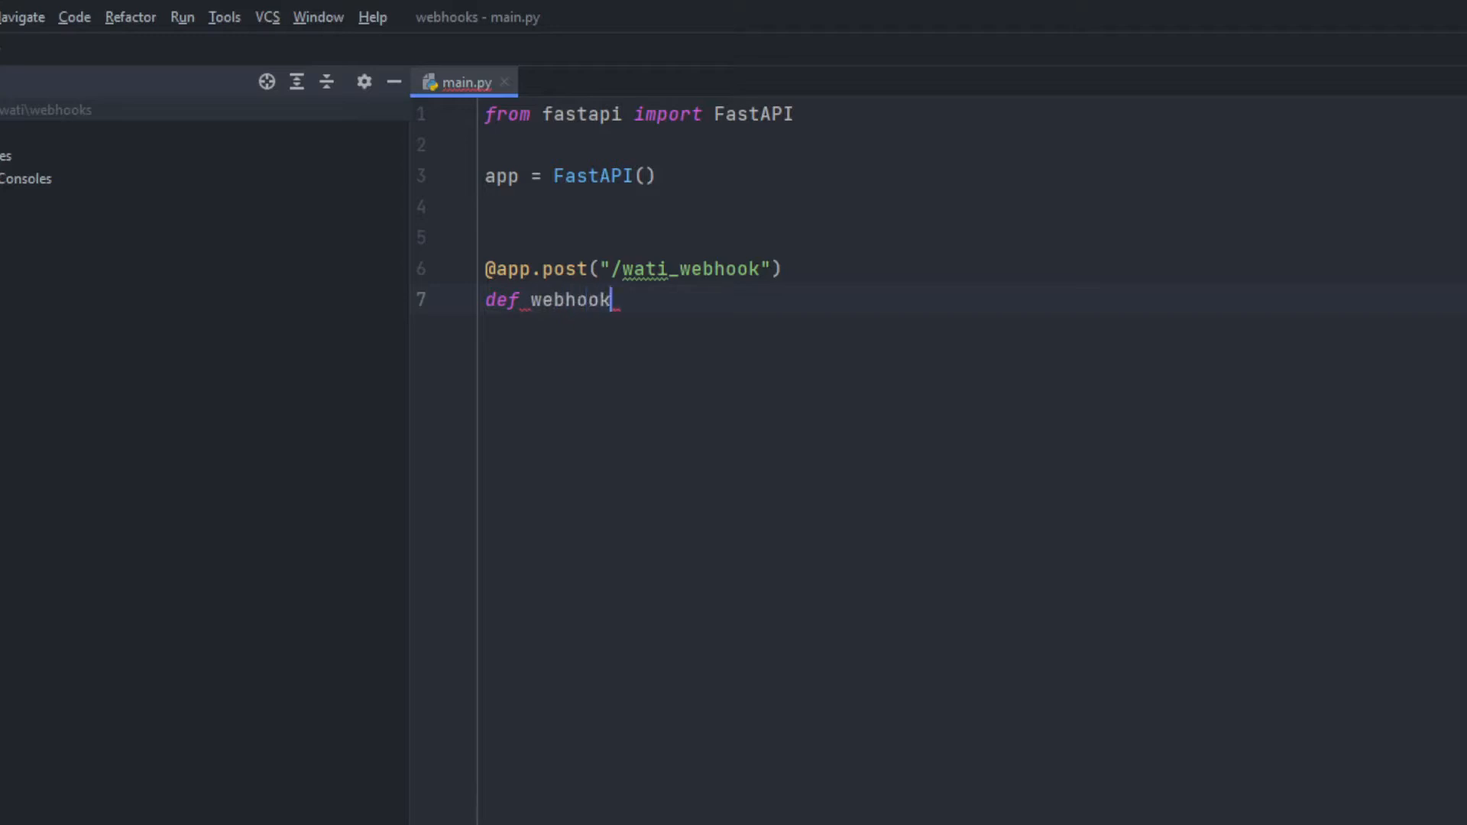
type("(reques)")
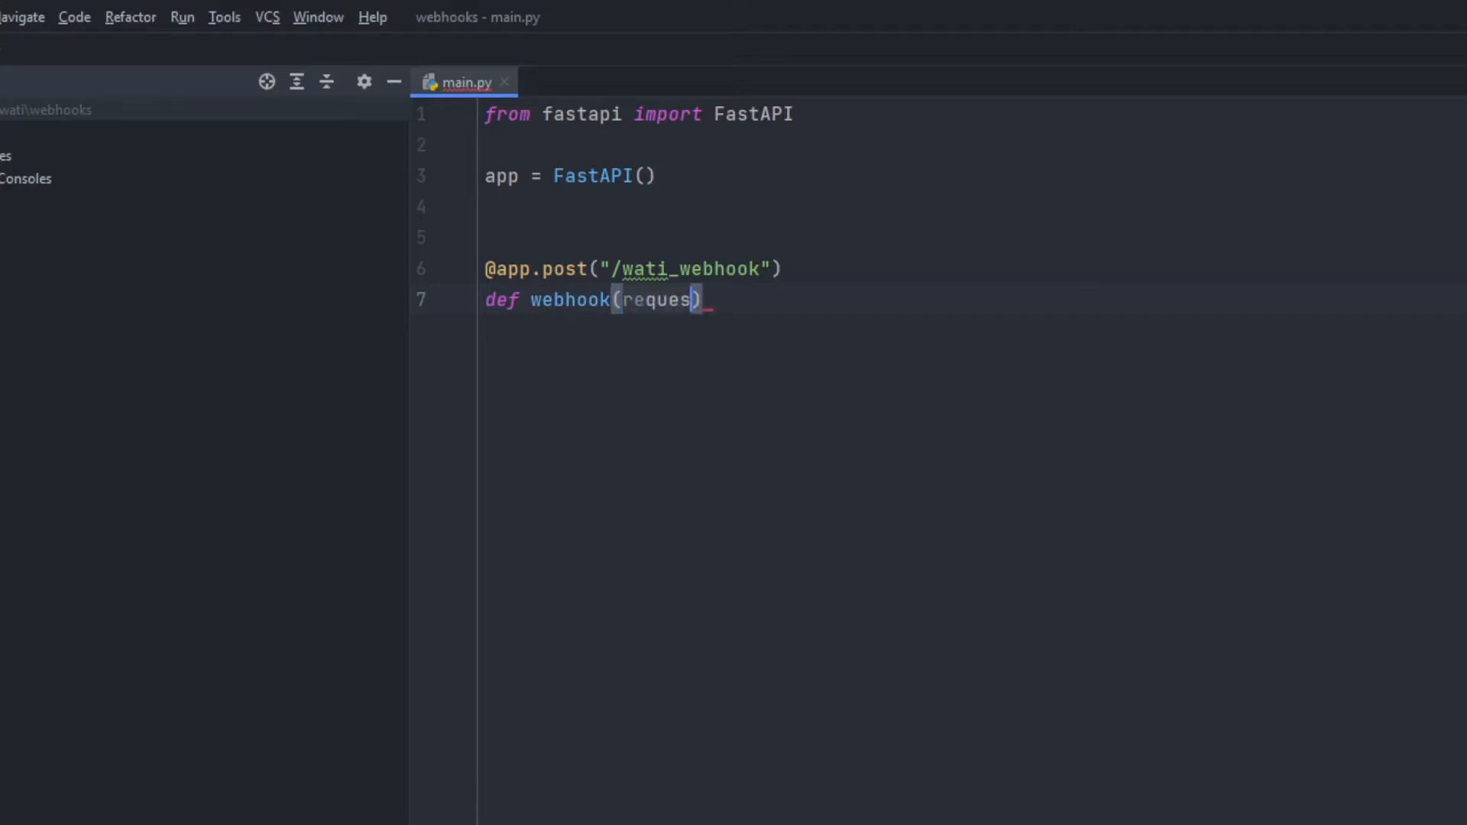
type("t:")
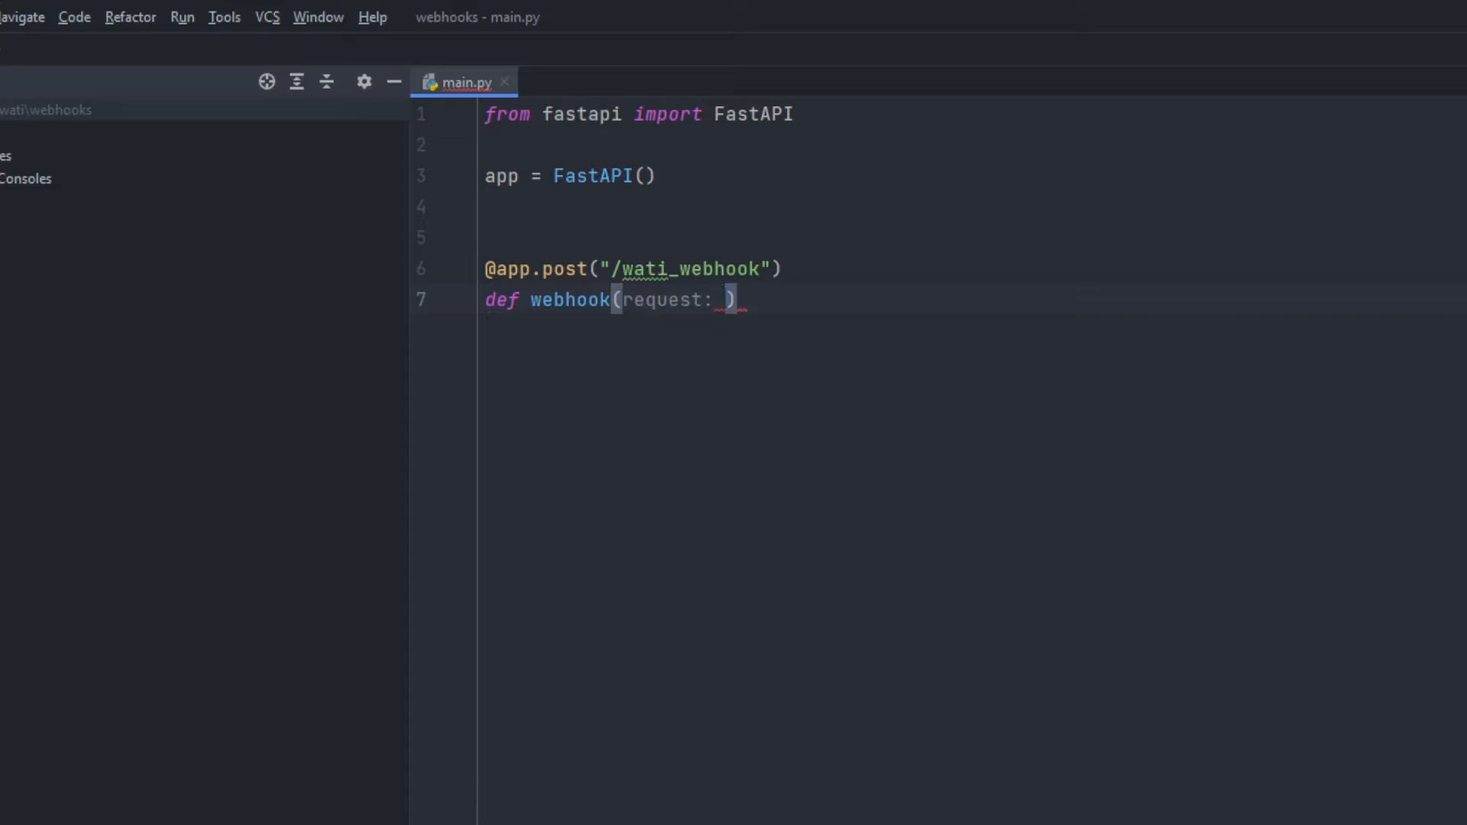
type("dict")
type("print(")
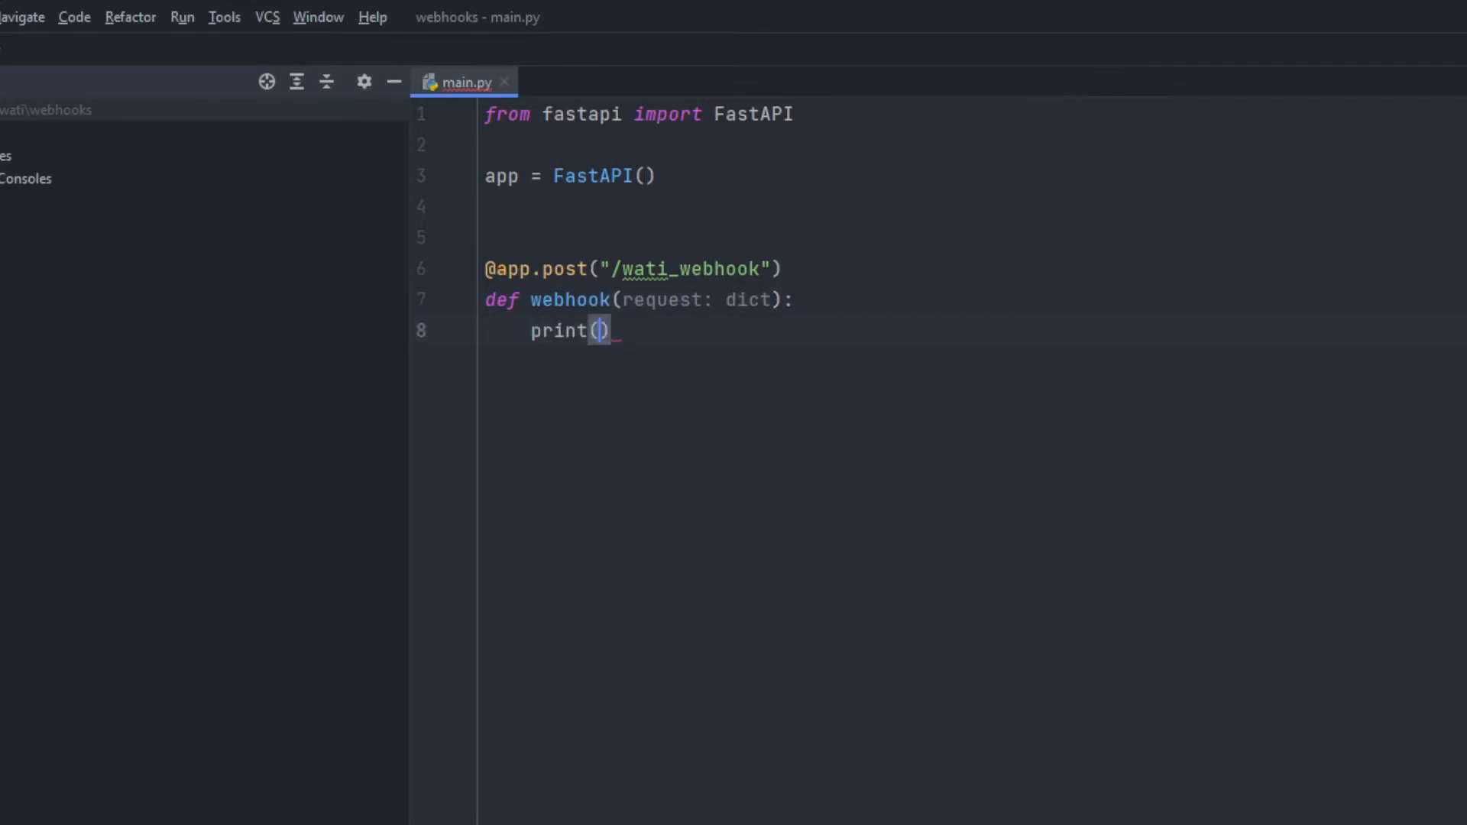
type("request")
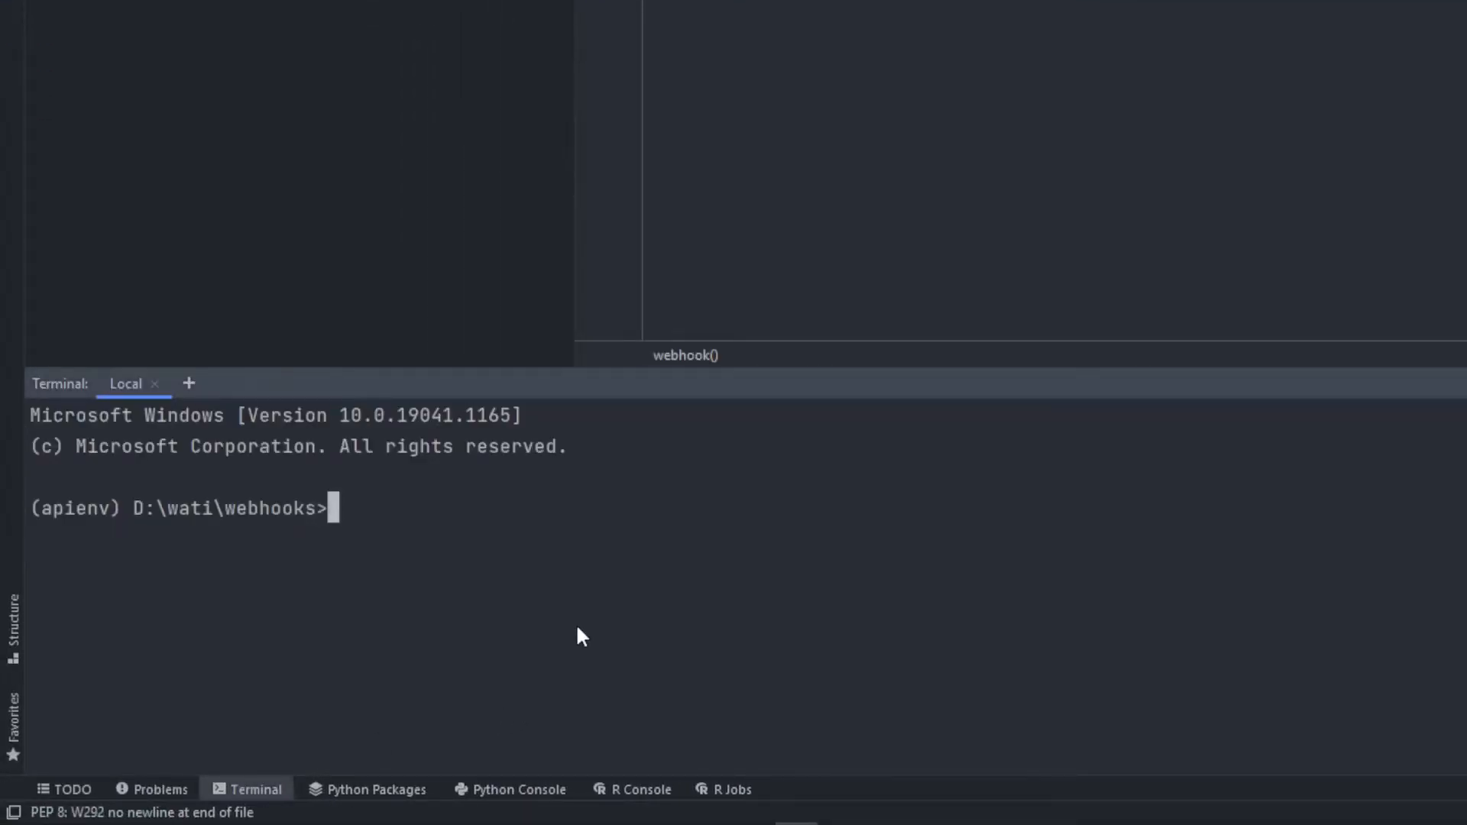
Enter 'uvicorn main:app --reload' in PyCharm's terminal to serve the app.
type("uvicorn main")
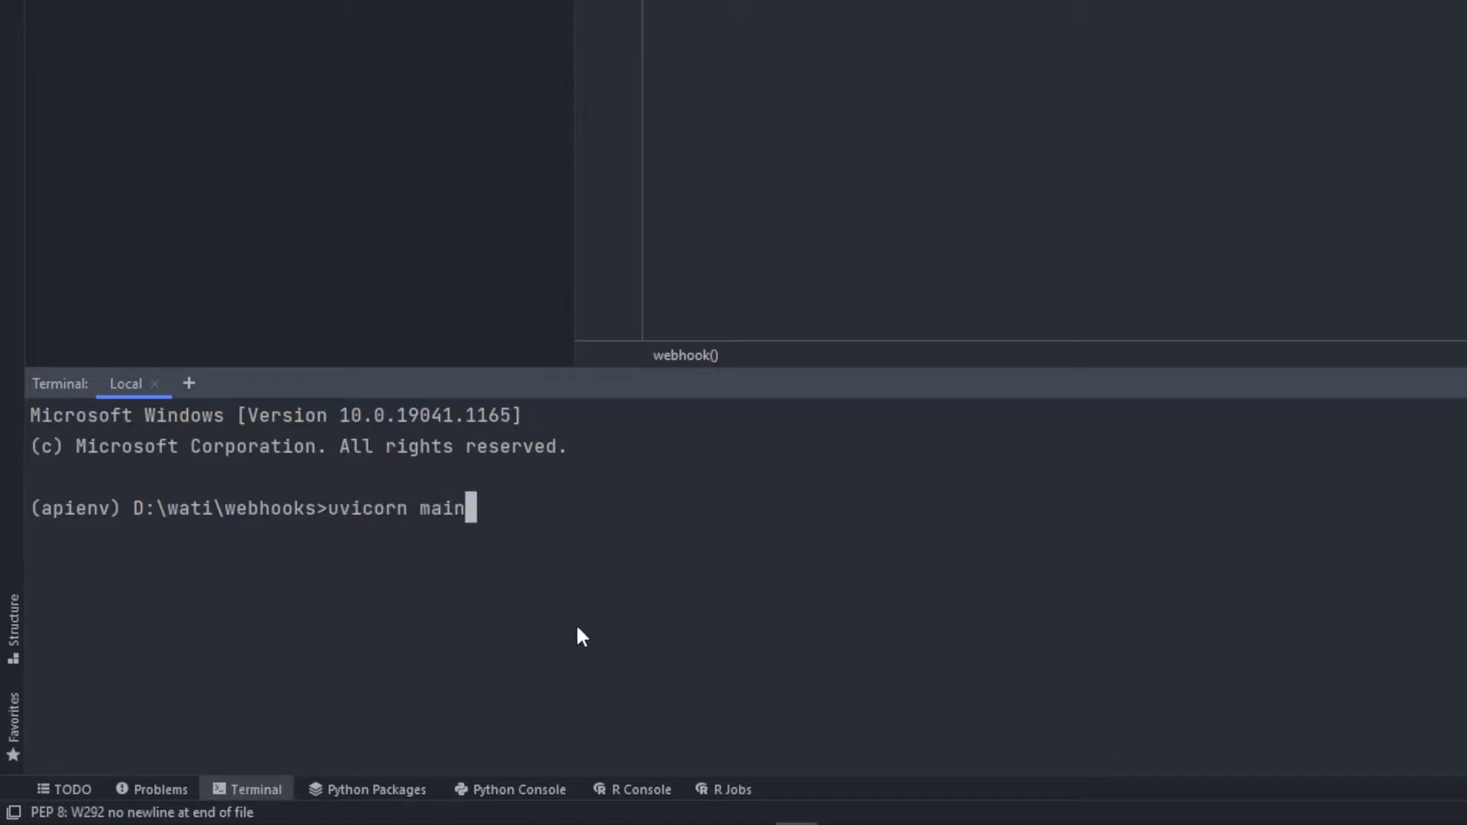
type(":app --")
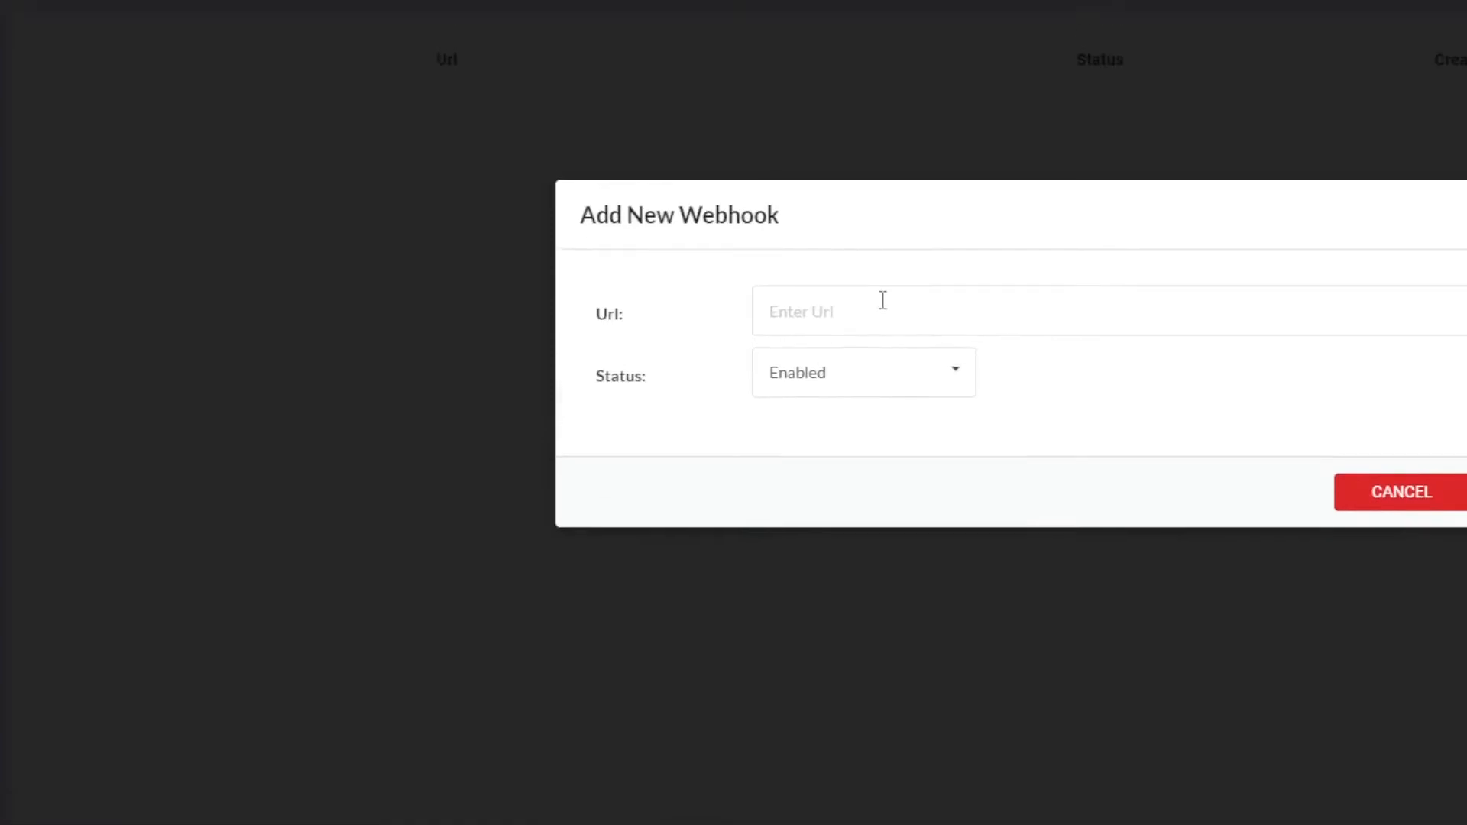
type("https://926707f9813d.ngrok.io")
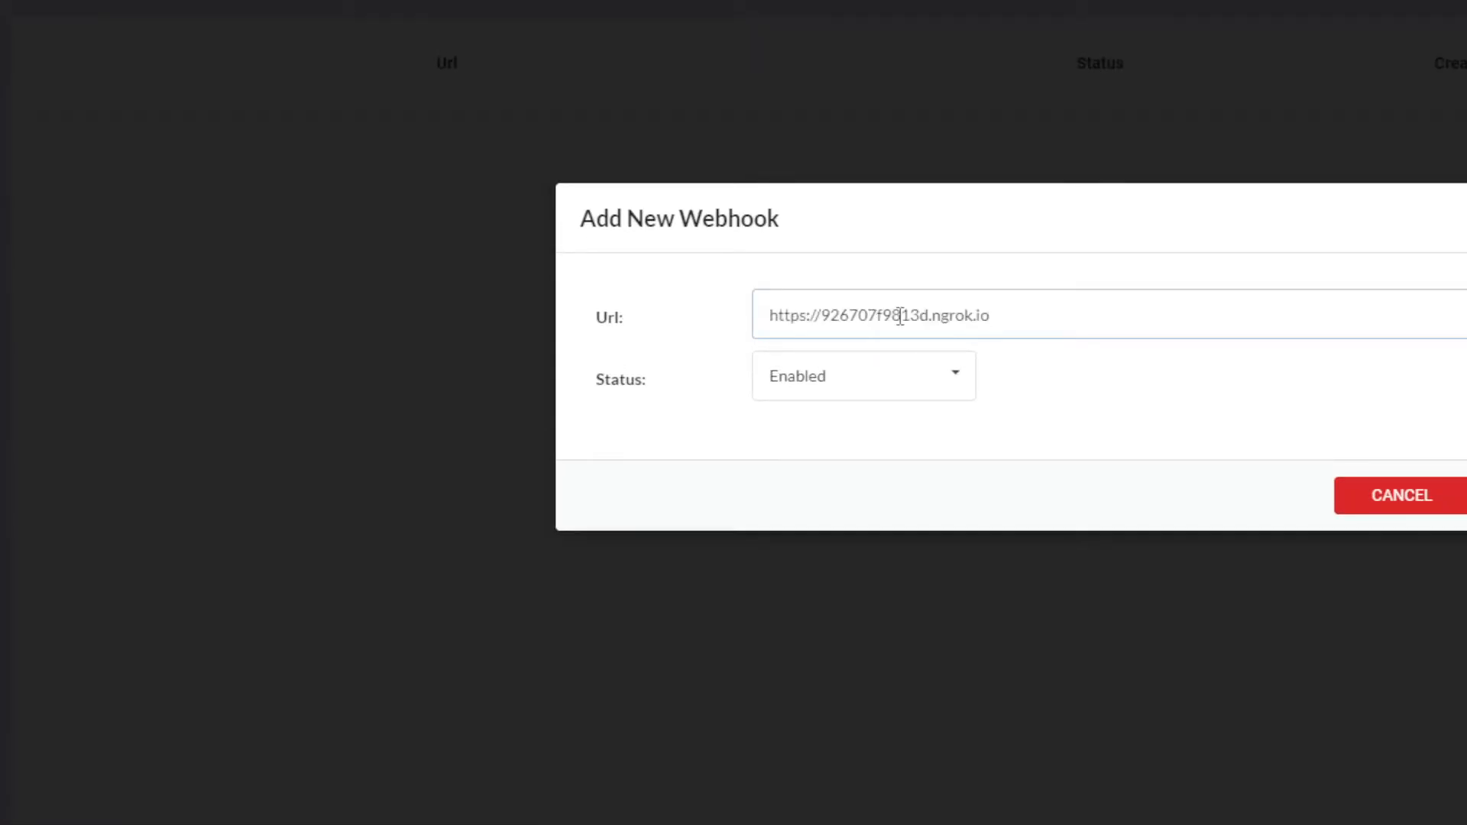
type("/wati_webhook")
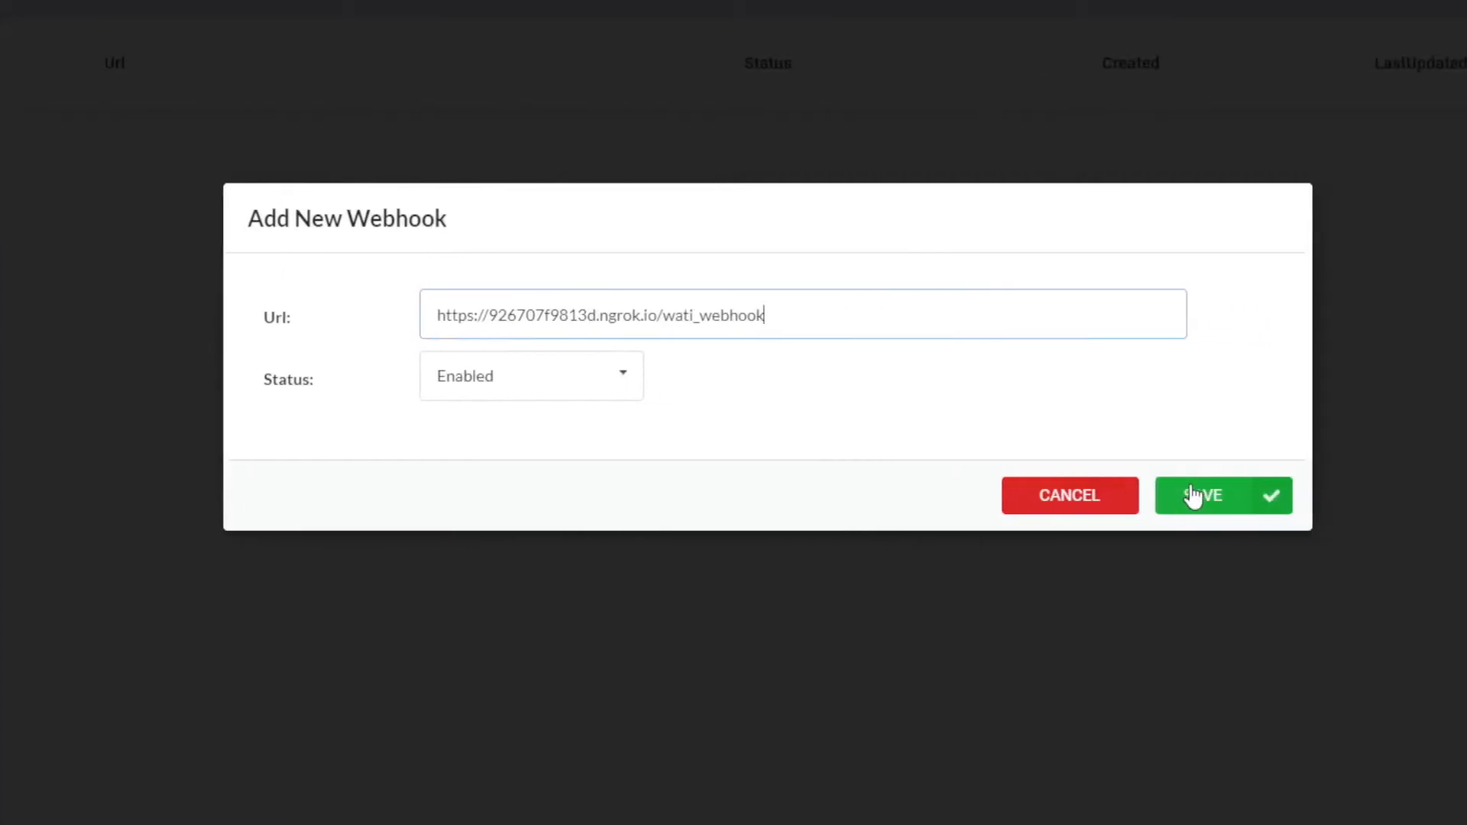
left_click(1204, 495)
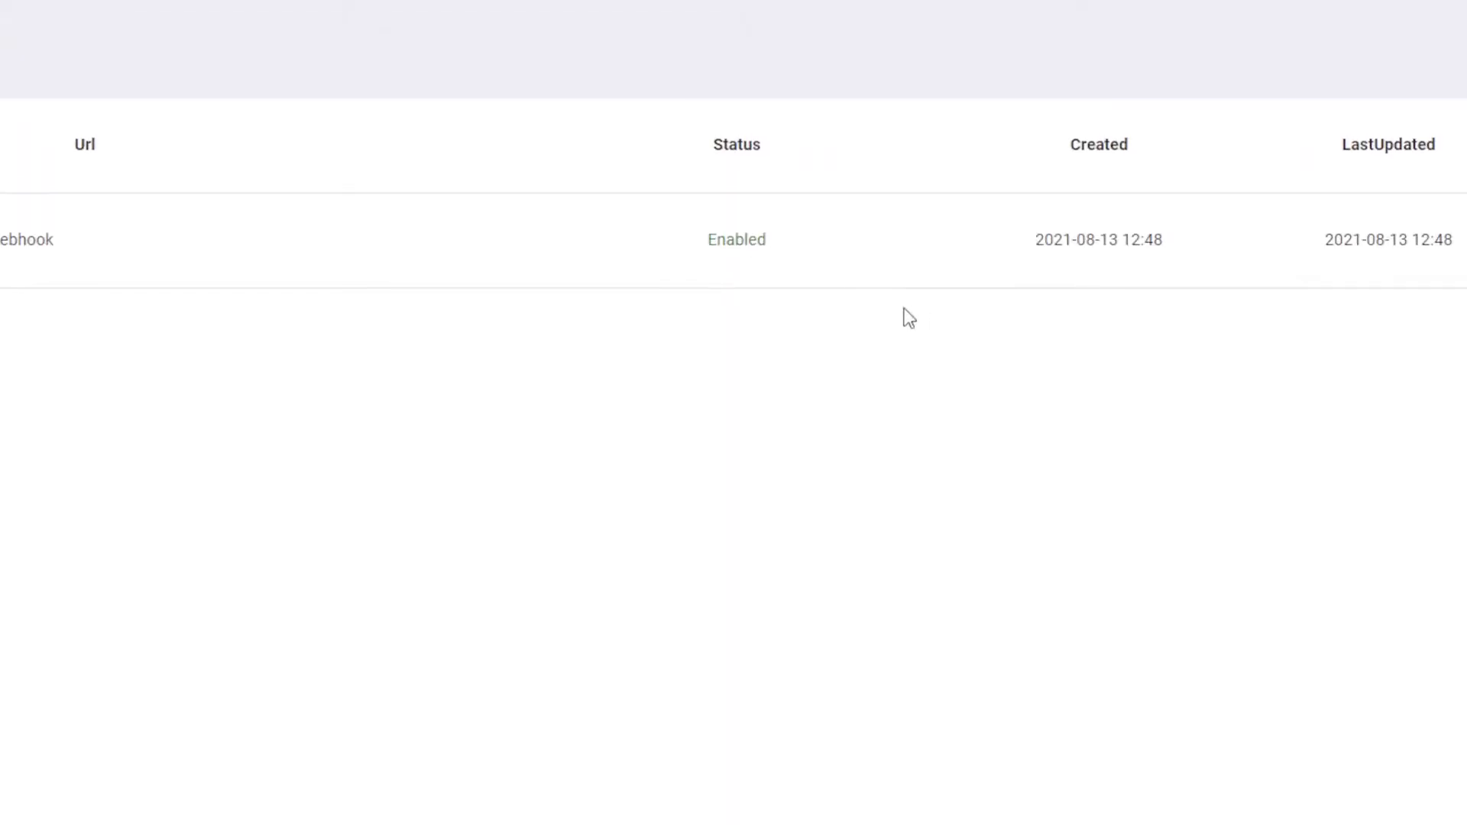
mouse_move(896, 321)
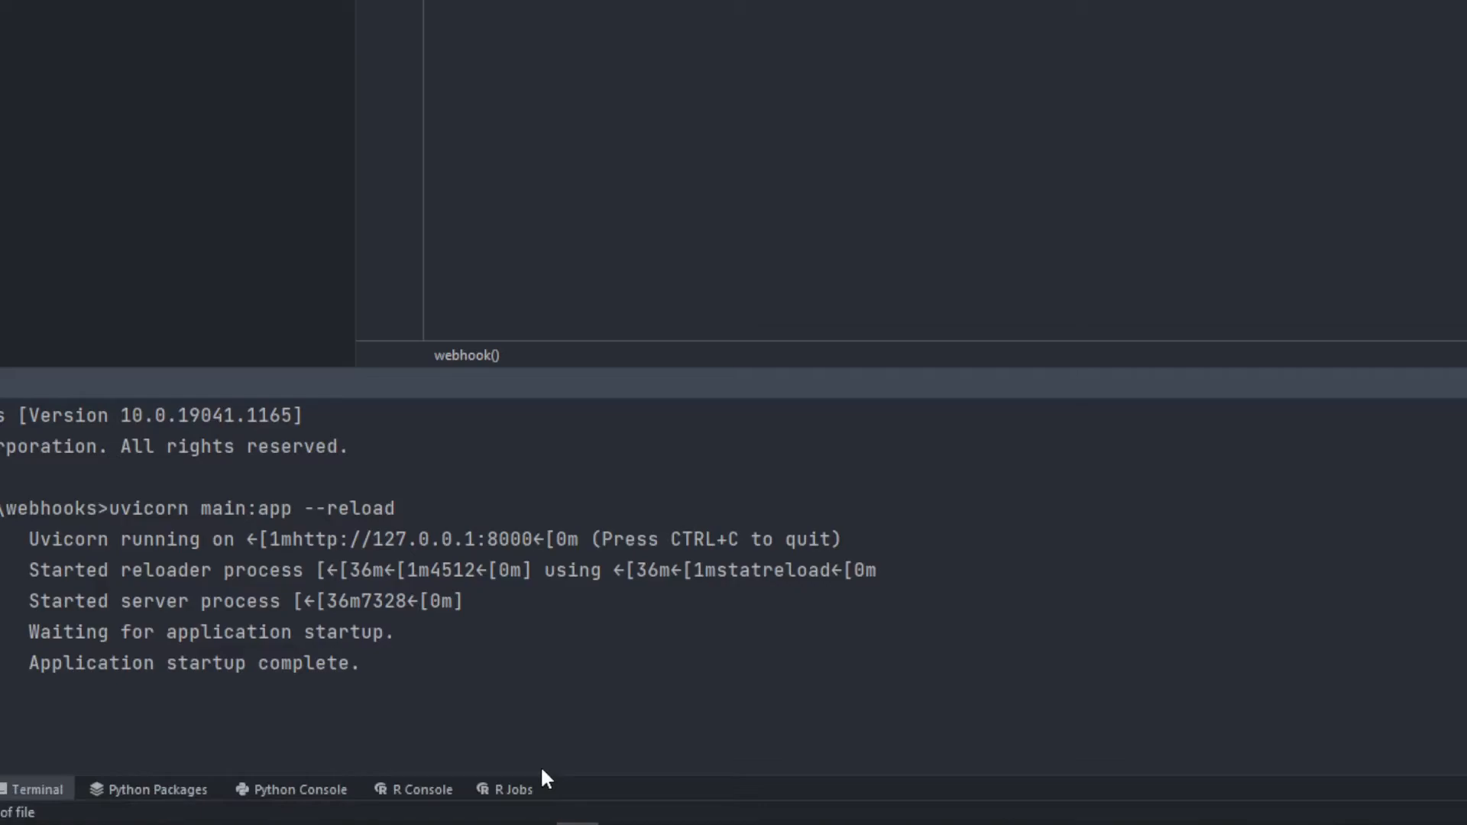
mouse_move(471, 675)
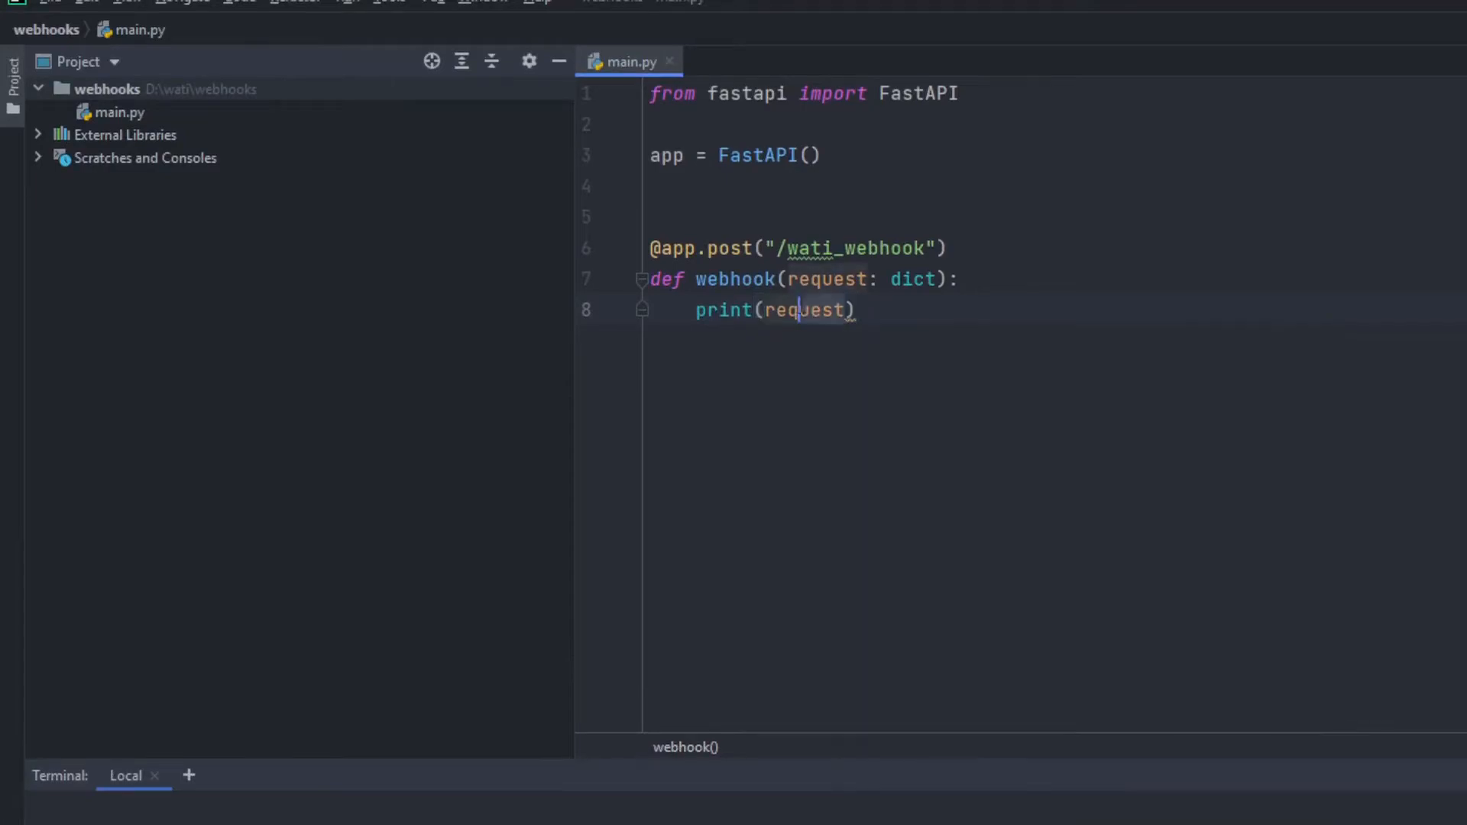
Replace print(request) with an f-string line 'id: {request['id']}'.
double_click(804, 310)
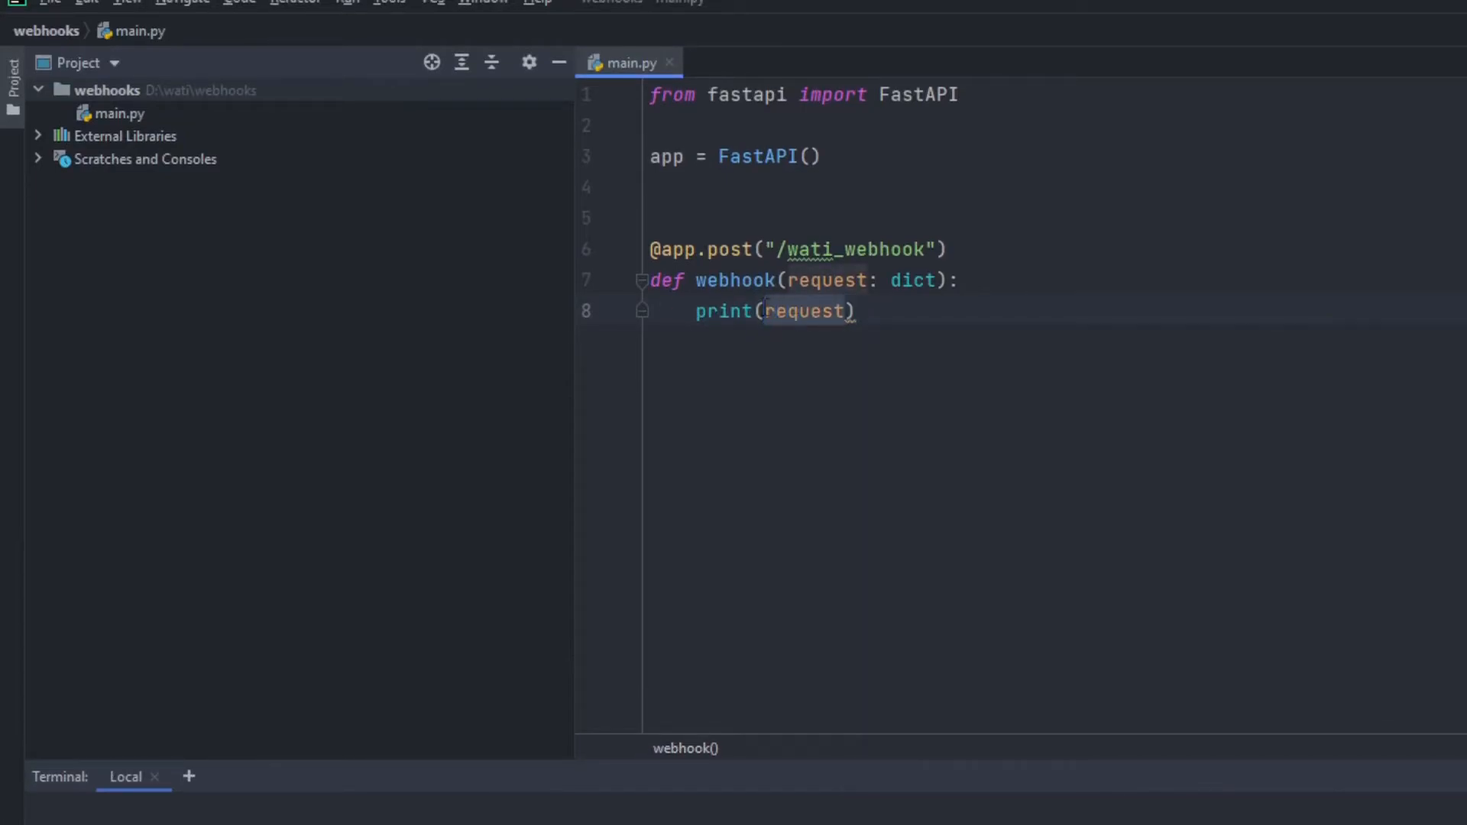
type("f\"")
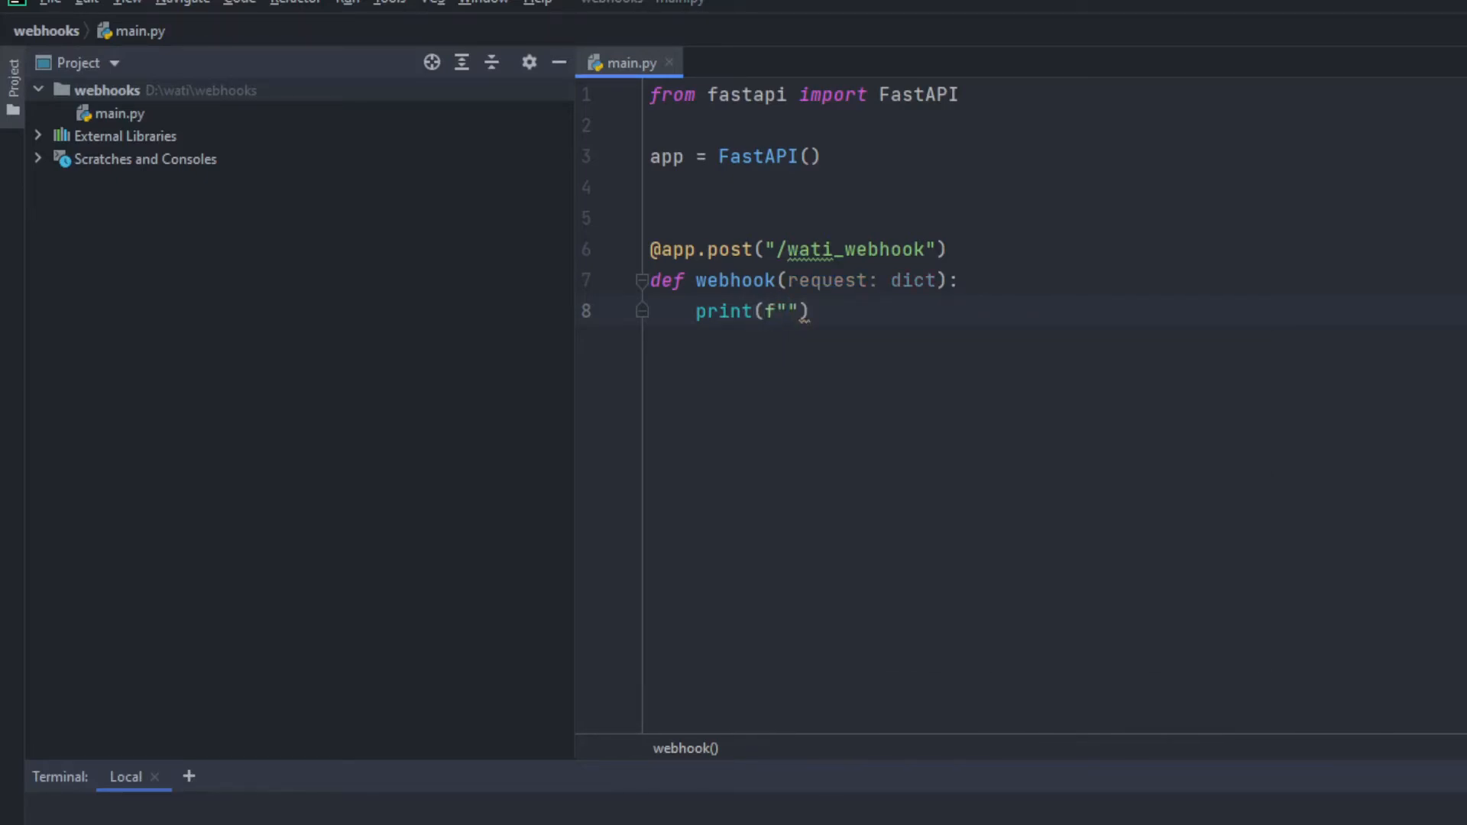
type("id: {}")
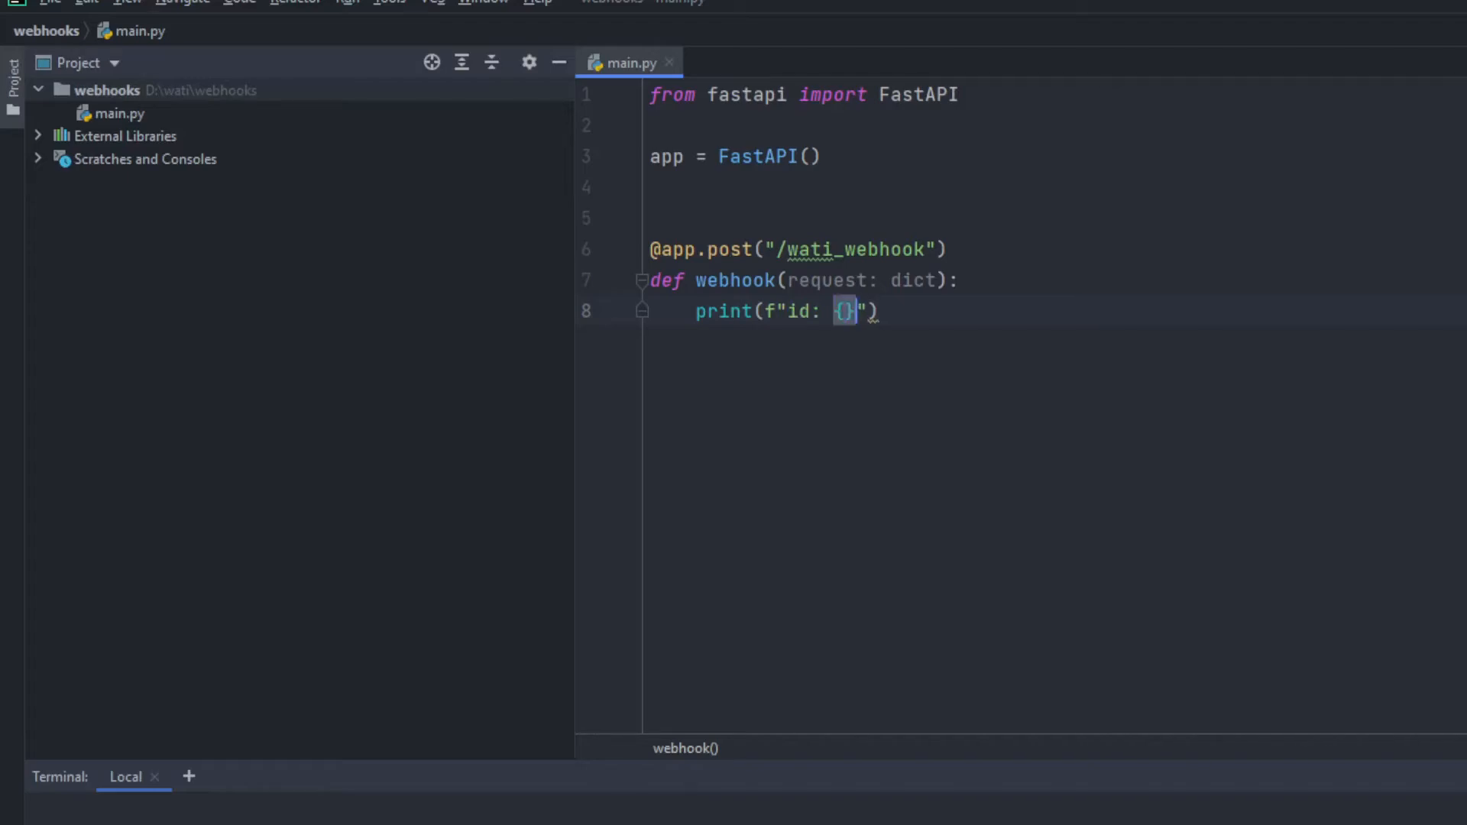
type("request[\"i")
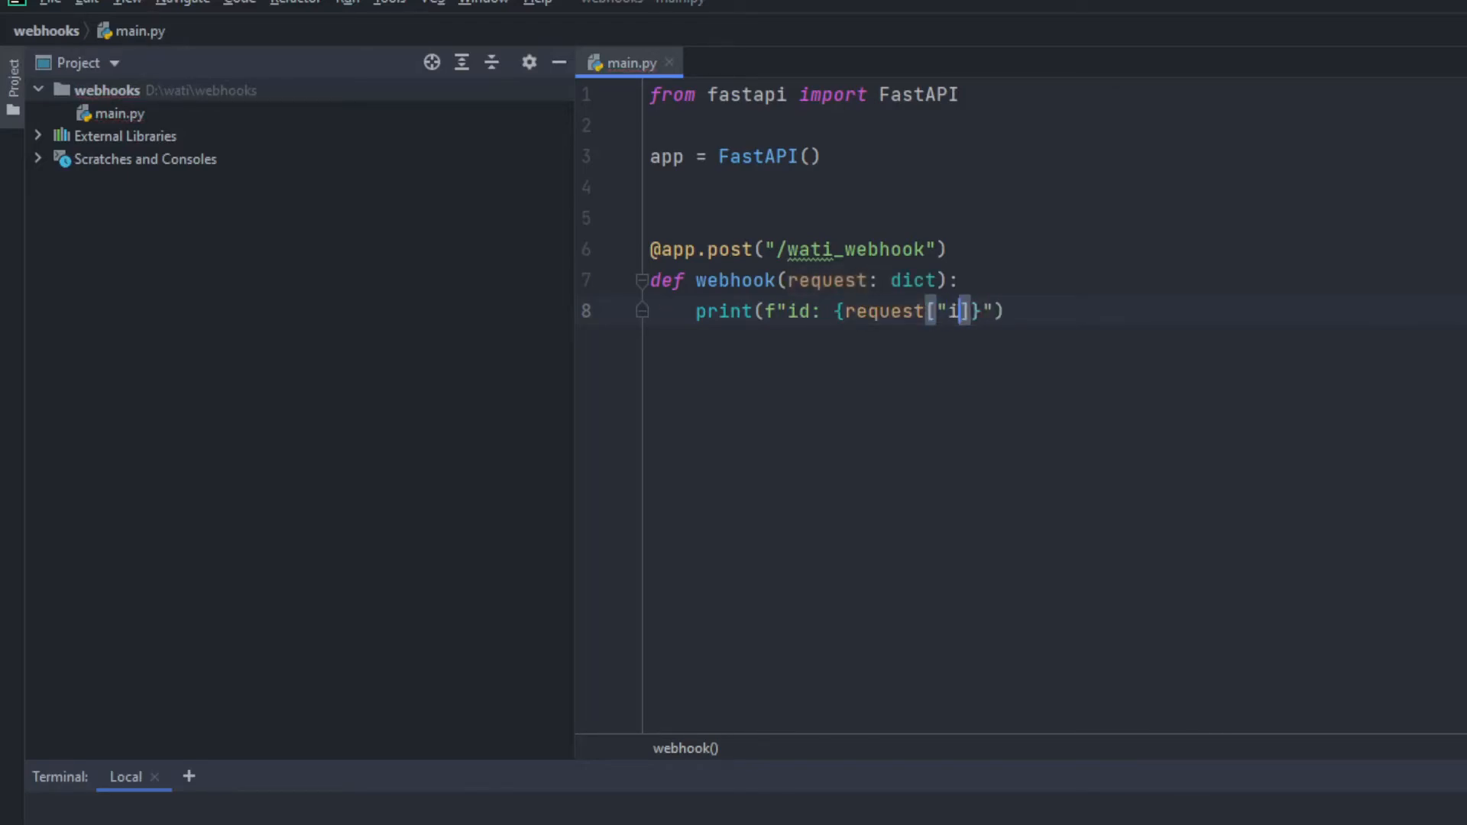
type("d}\\not")
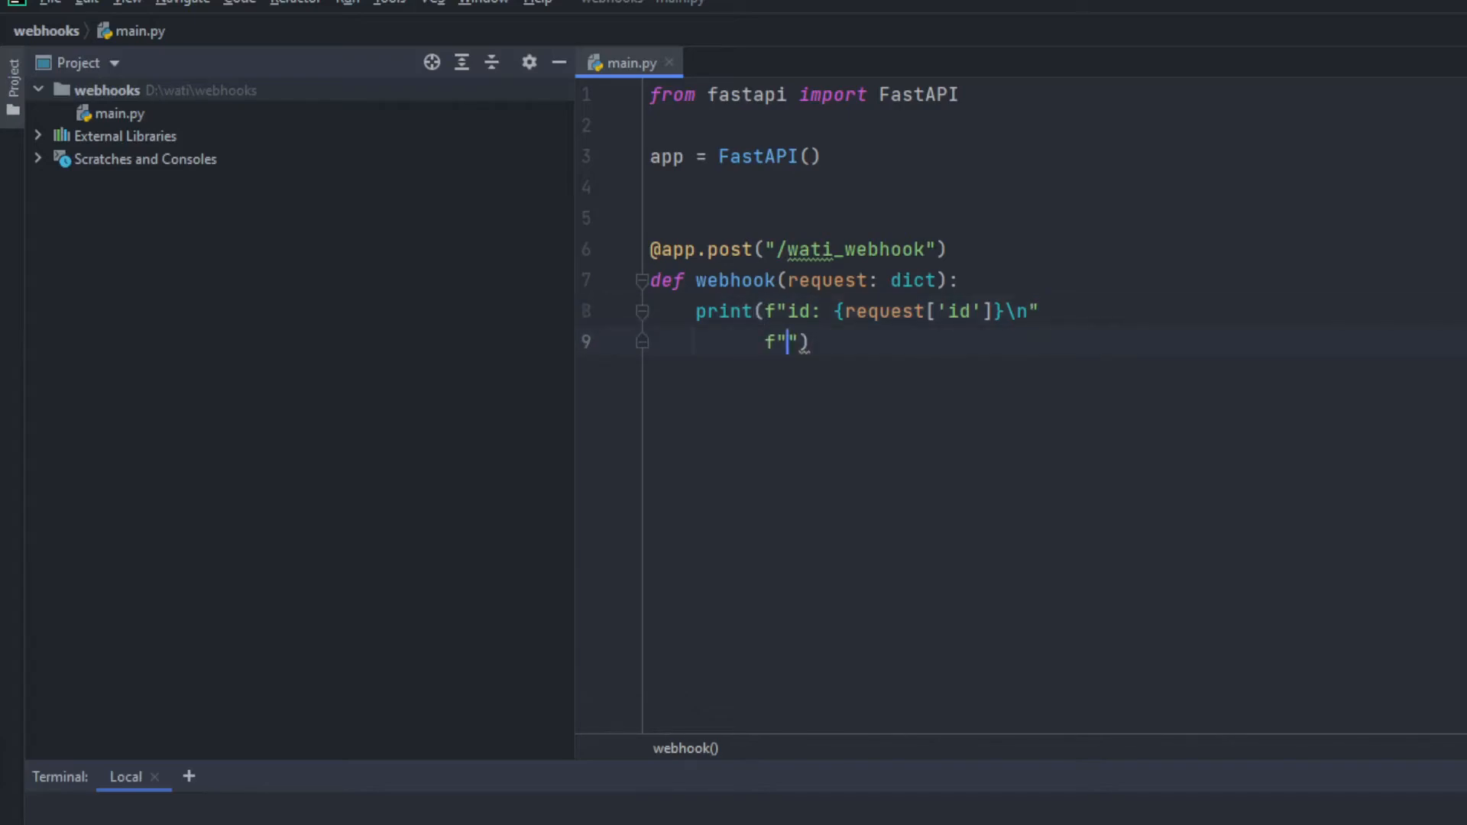
Add a 'text: {request['text']}' line and begin a third line.
type("text:")
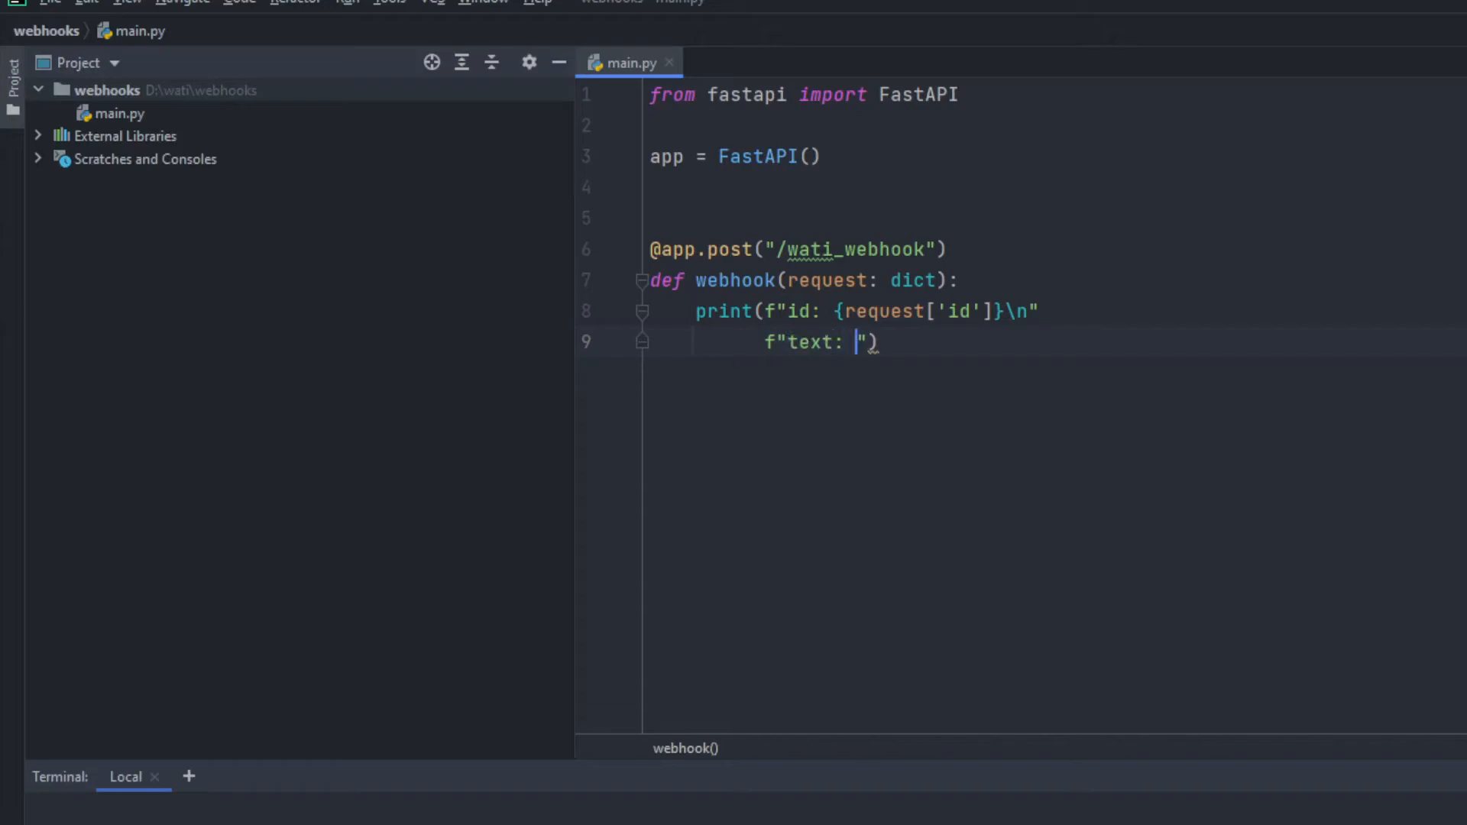
type("{request[\"]}")
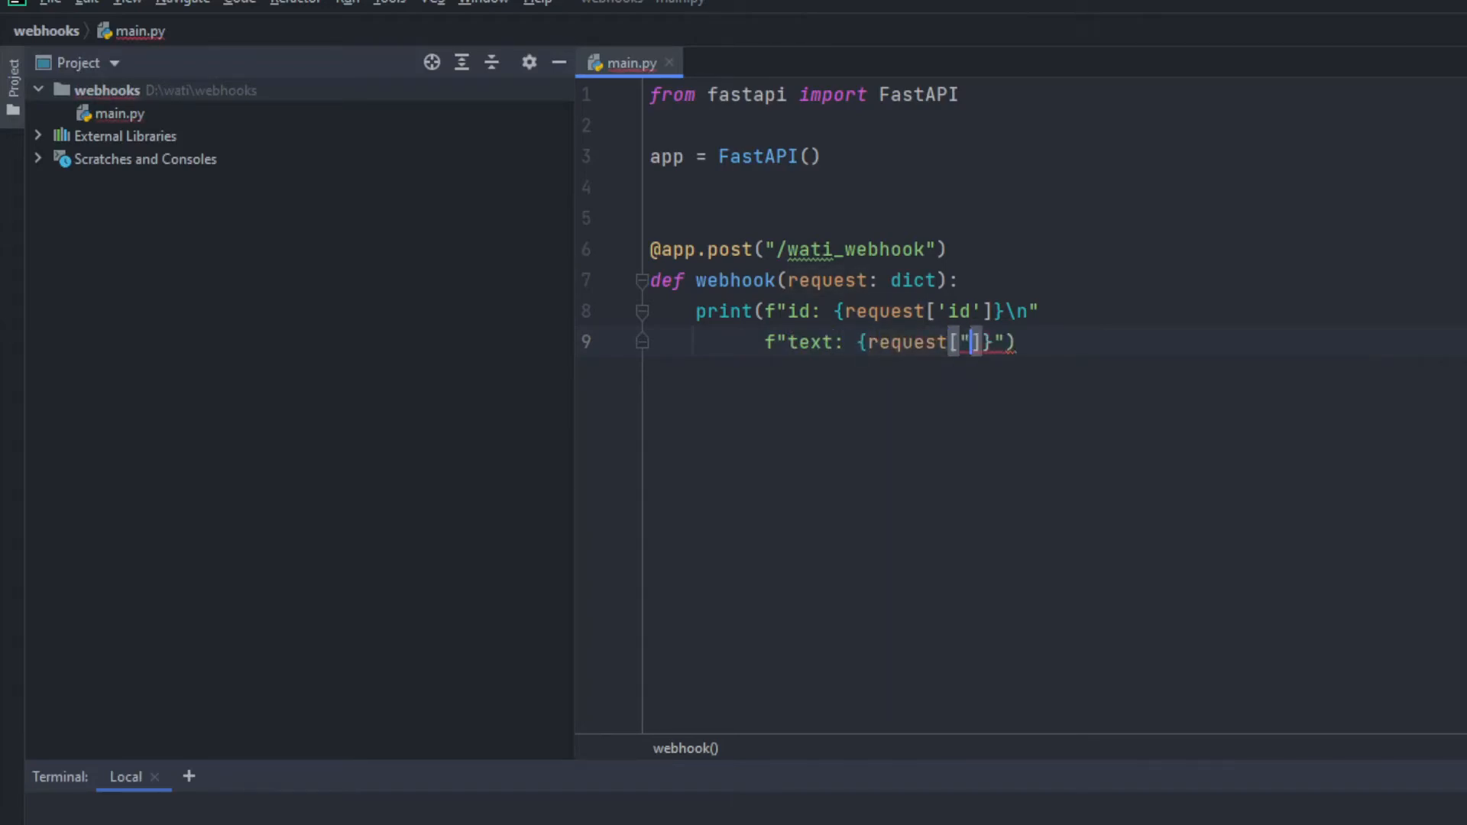
key("Backspace")
type("'")
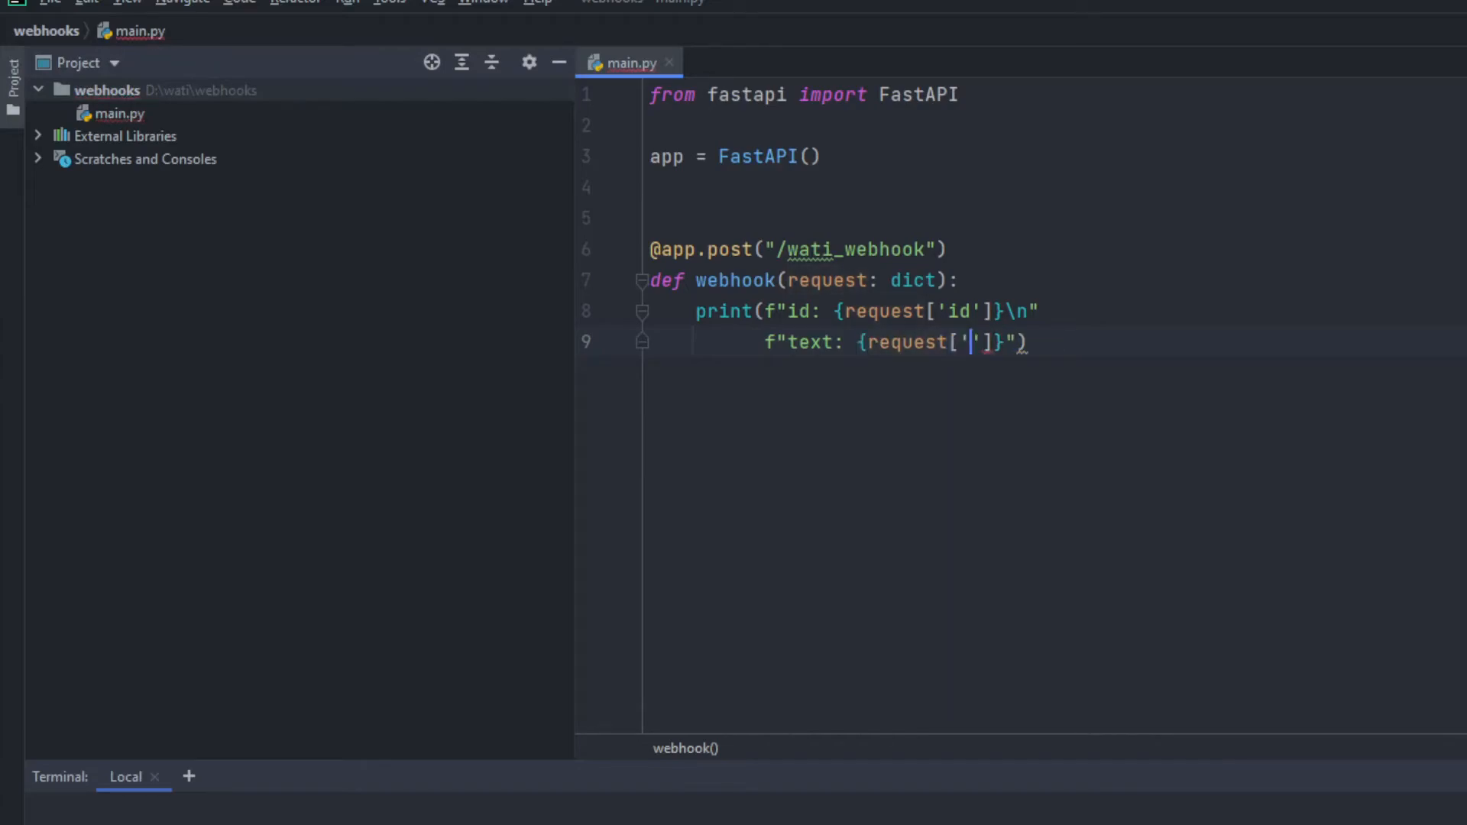
type("text")
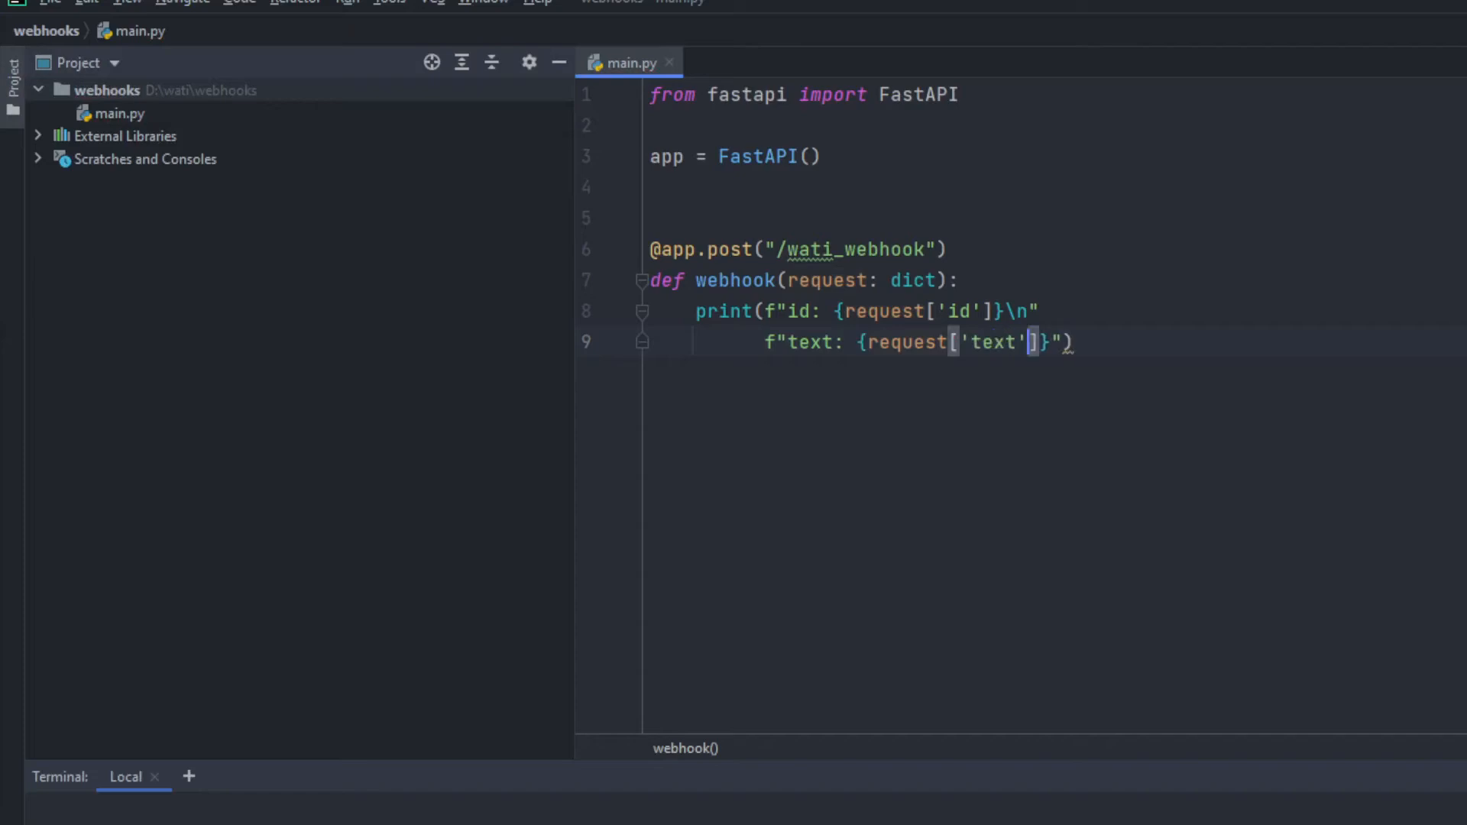
type("\\n")
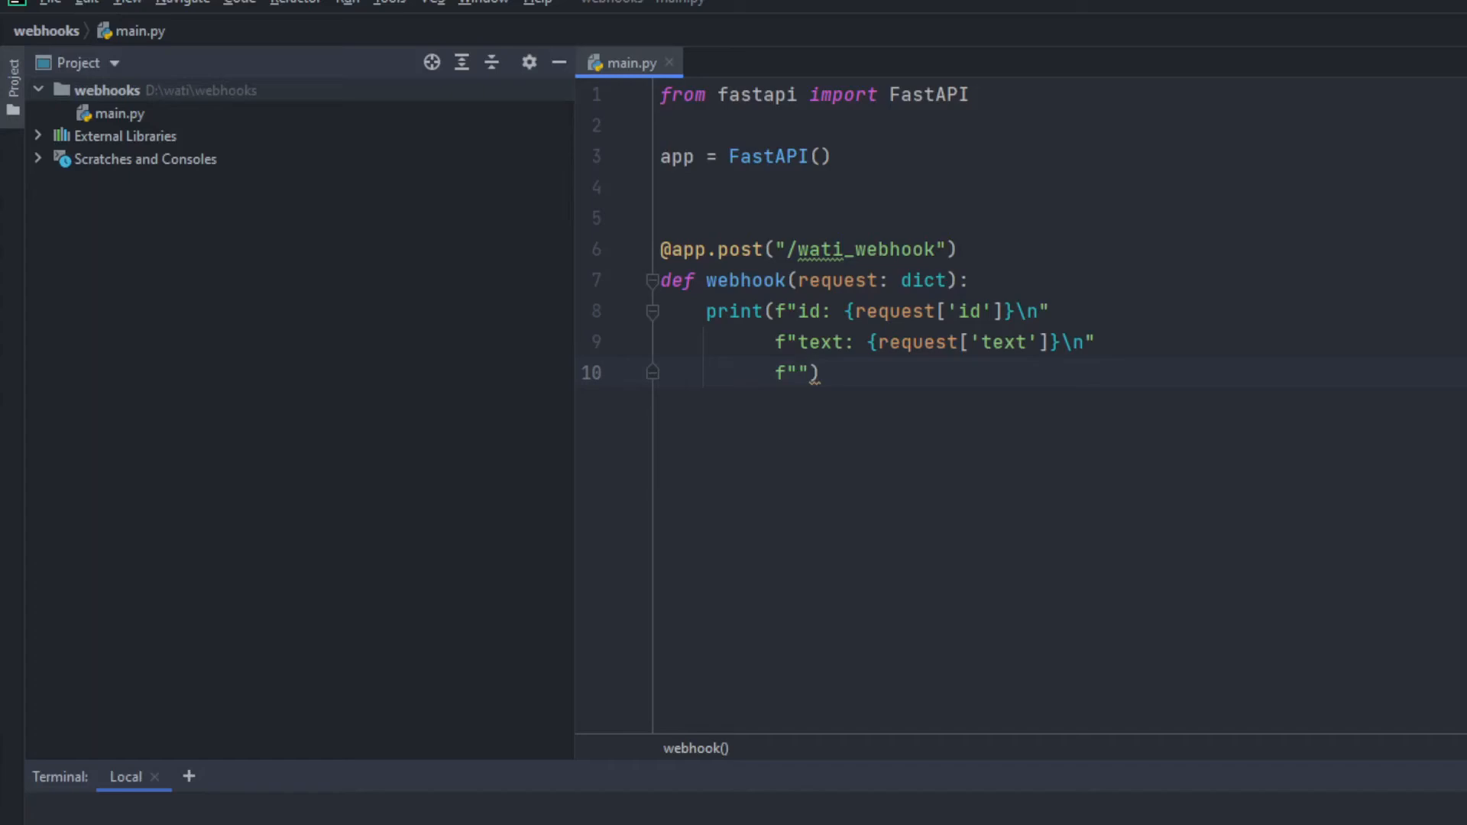
Add a 'Phone-number: {request['waId']}' line to the print.
type("waId")
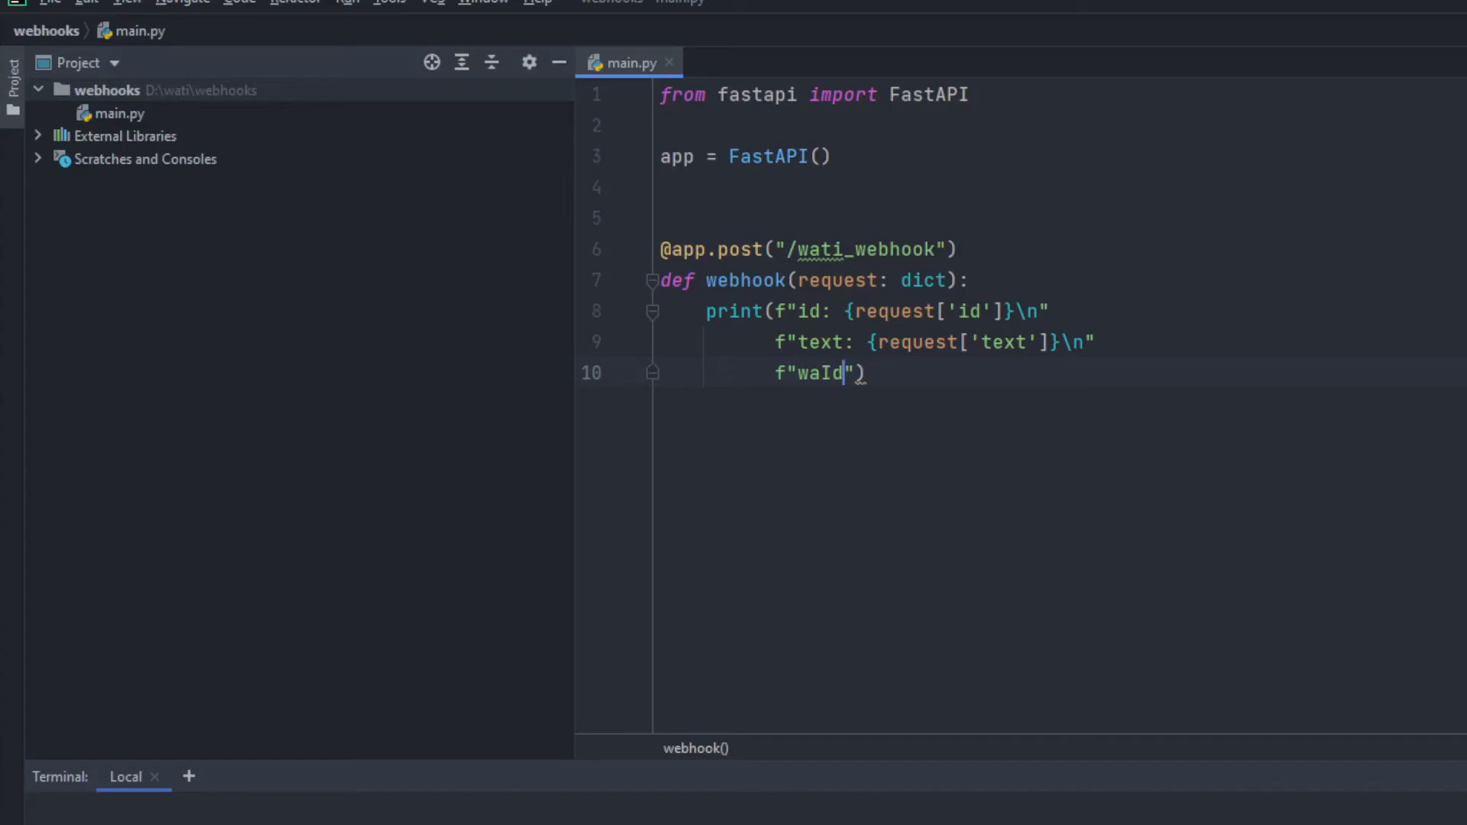
type("Phone")
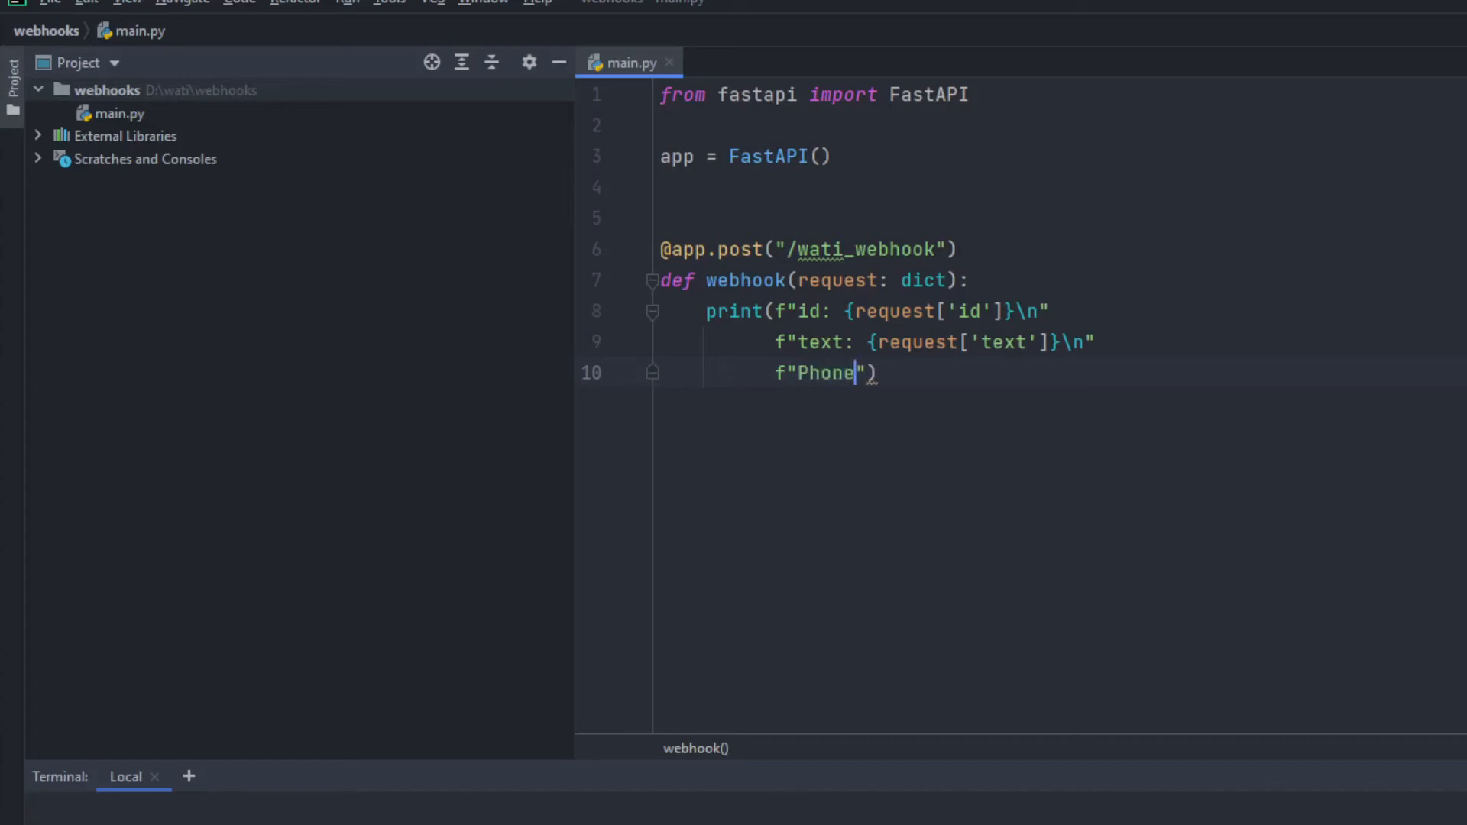
type("-number")
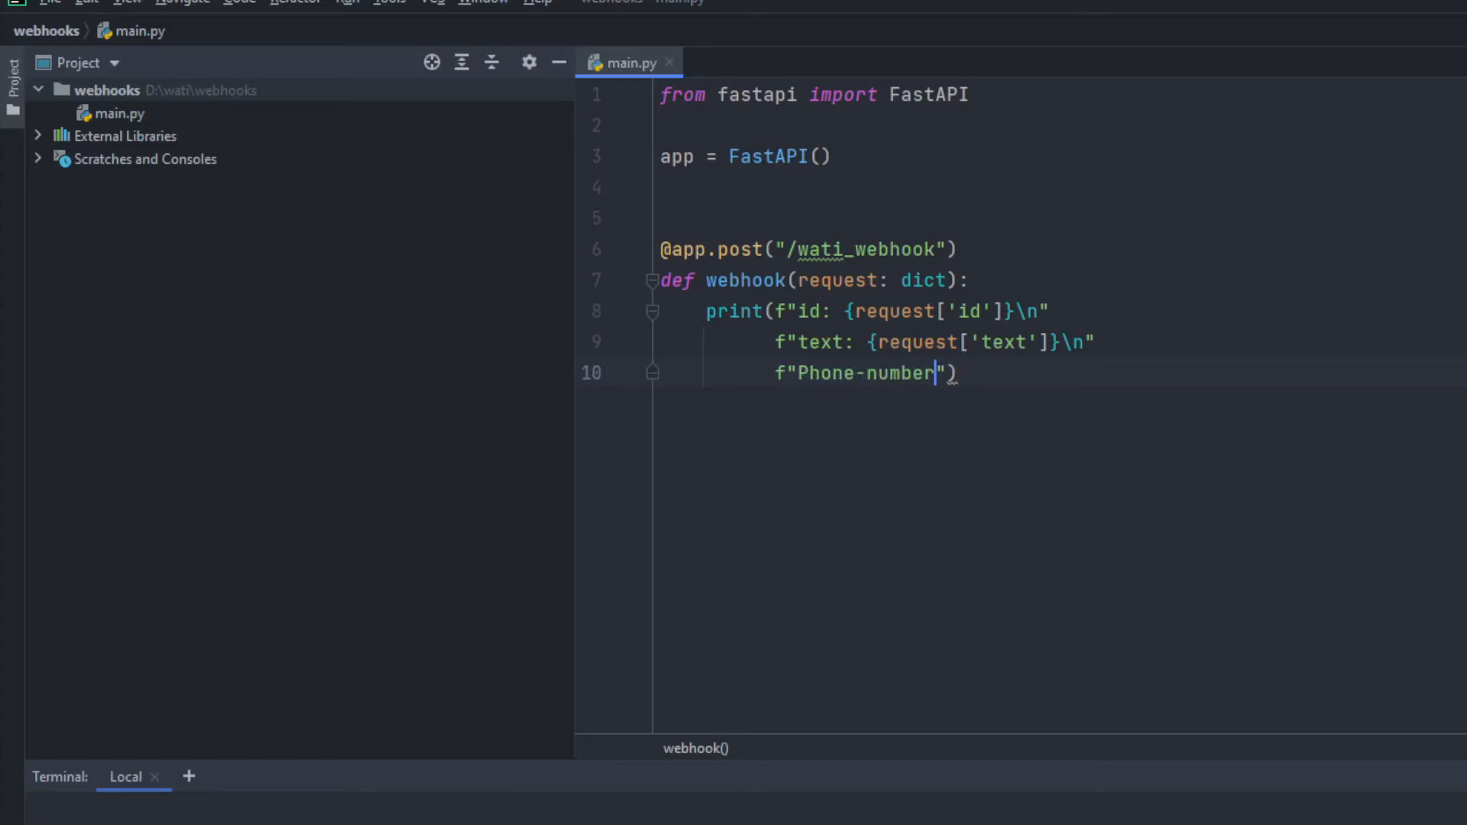
type(": {re")
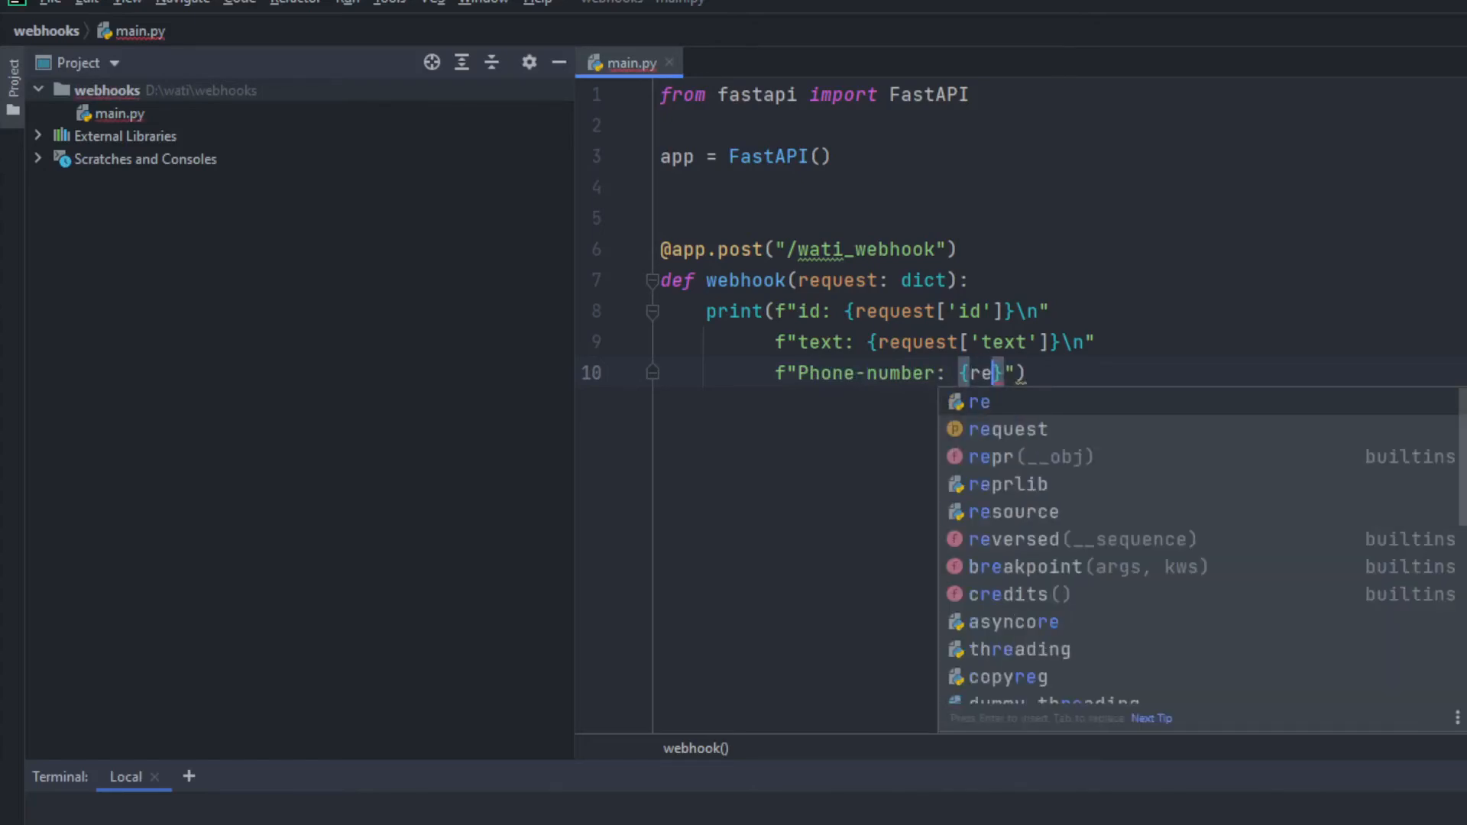
left_click(1007, 428)
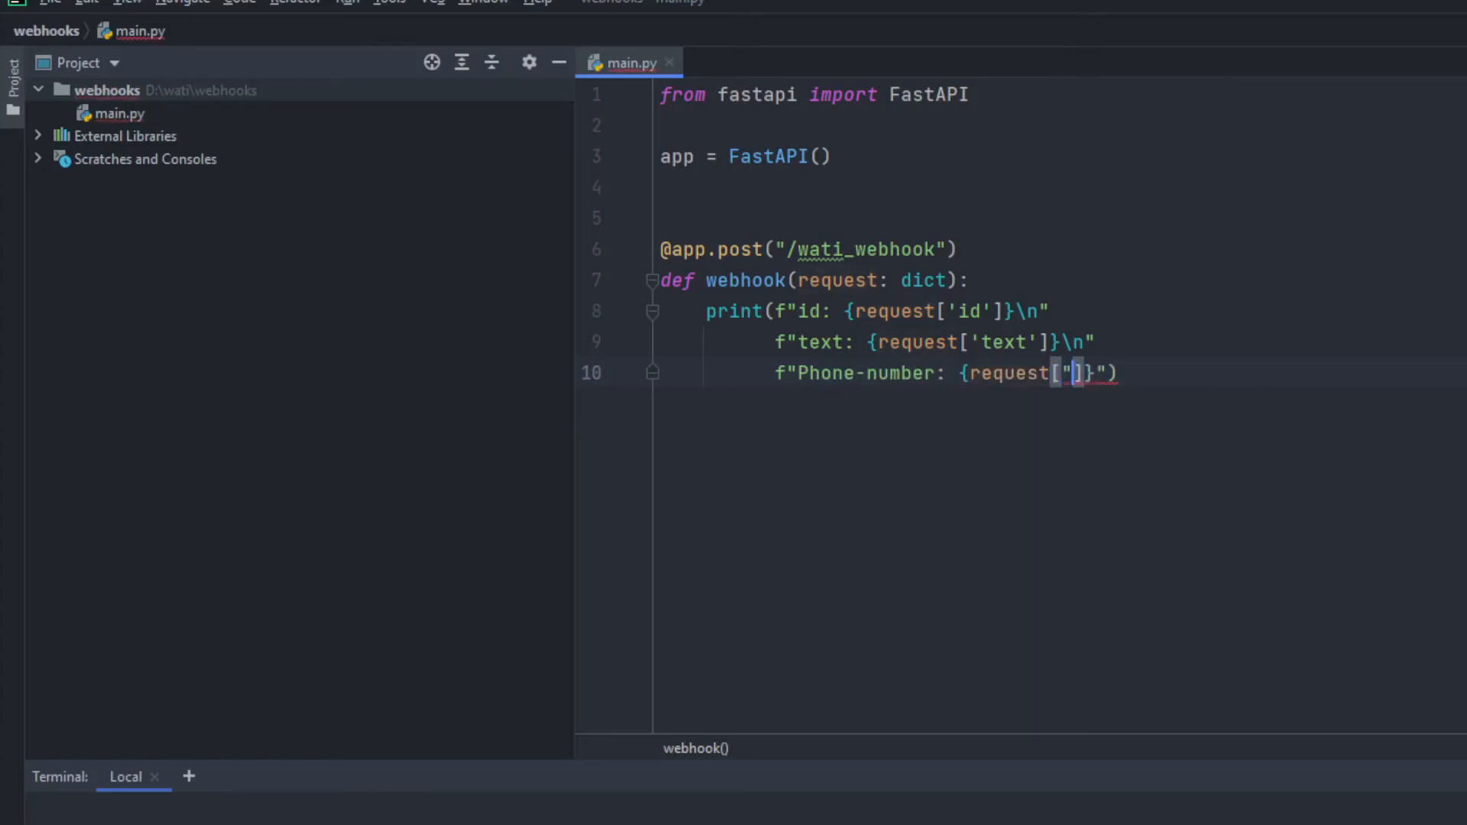
type("wa'")
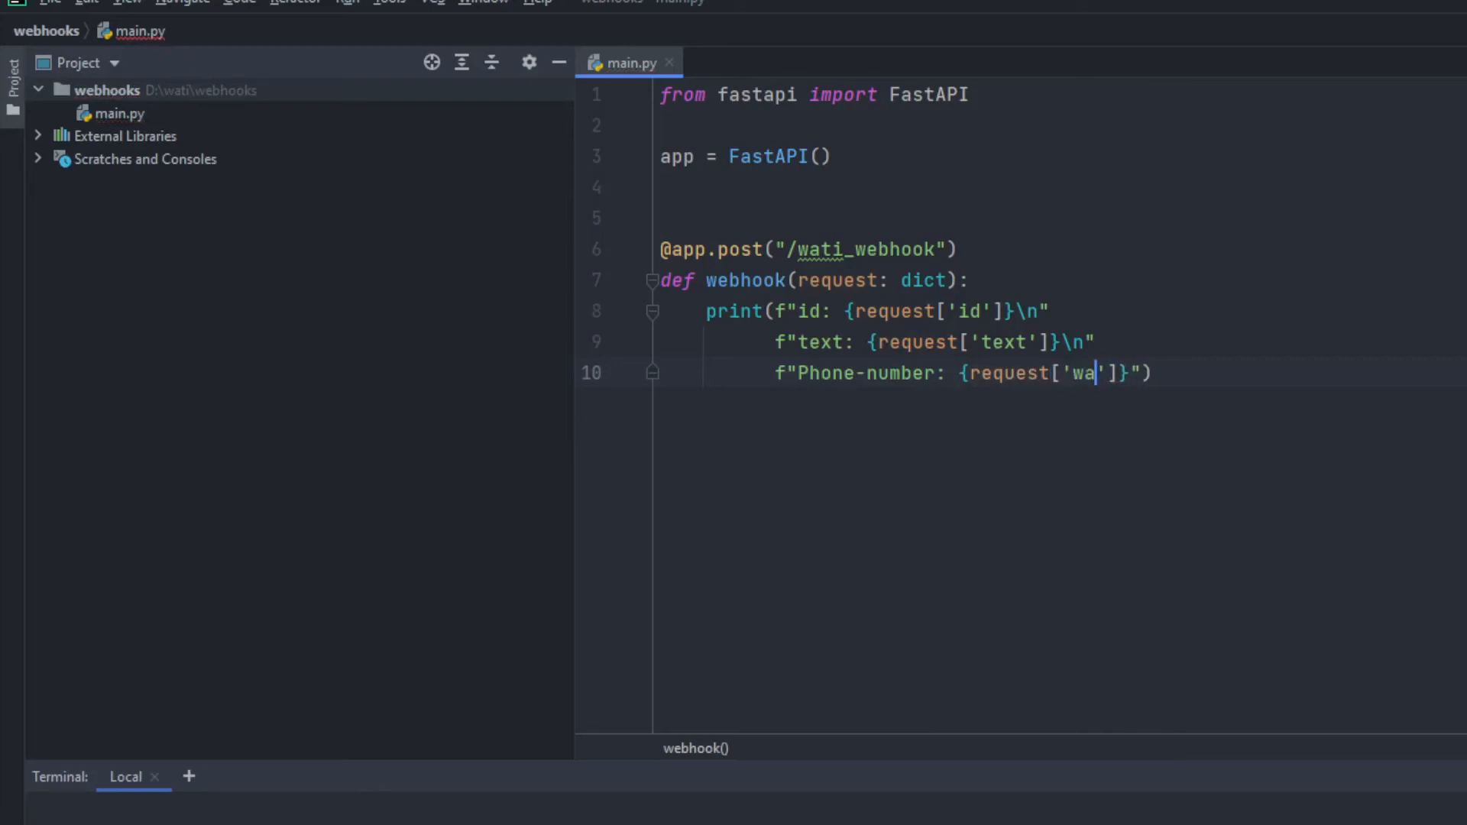
type("Id")
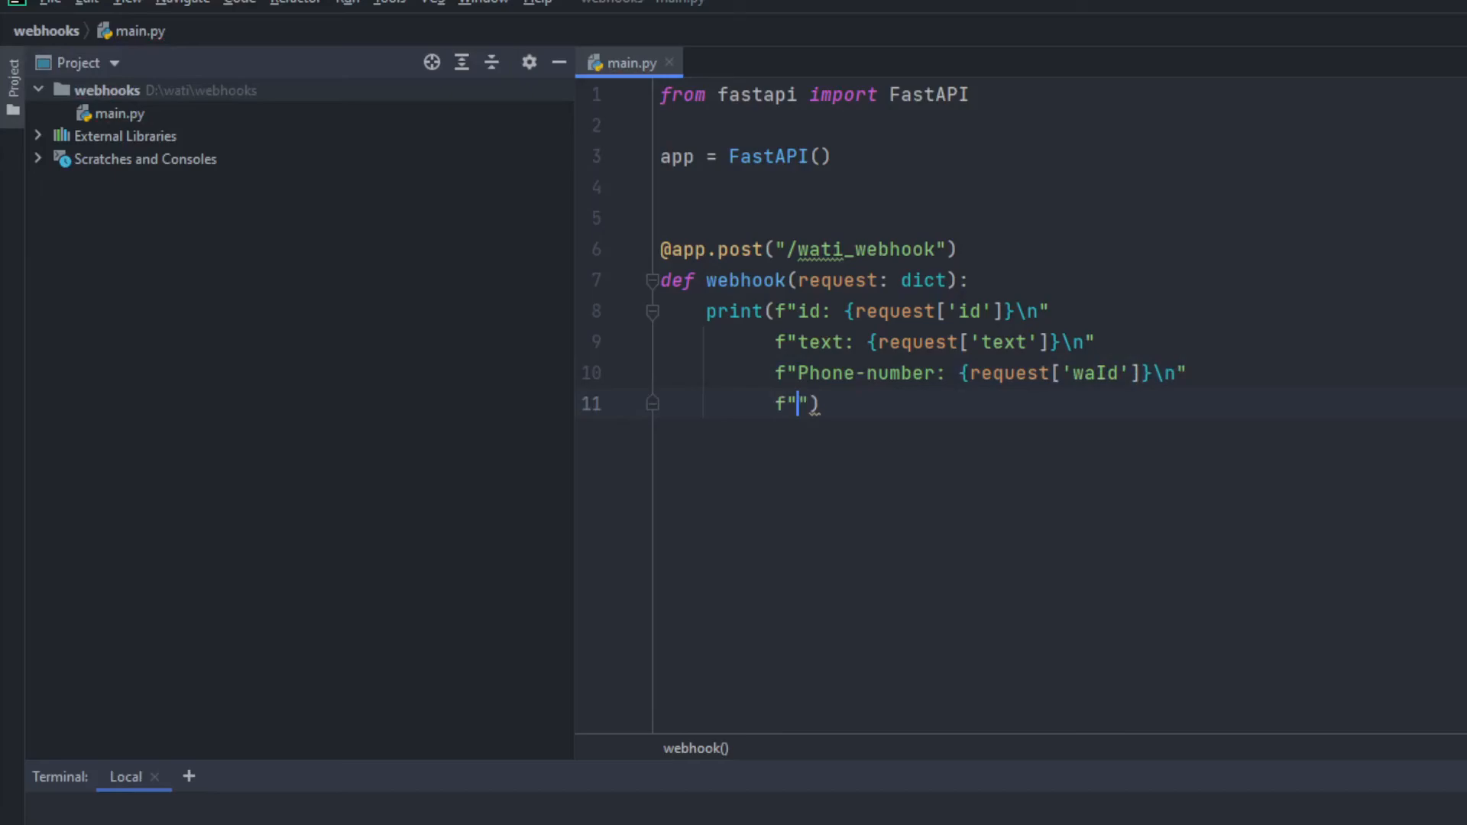
Add a 'Name: {request['sendername']}' line to the print.
type("Name: {request['")
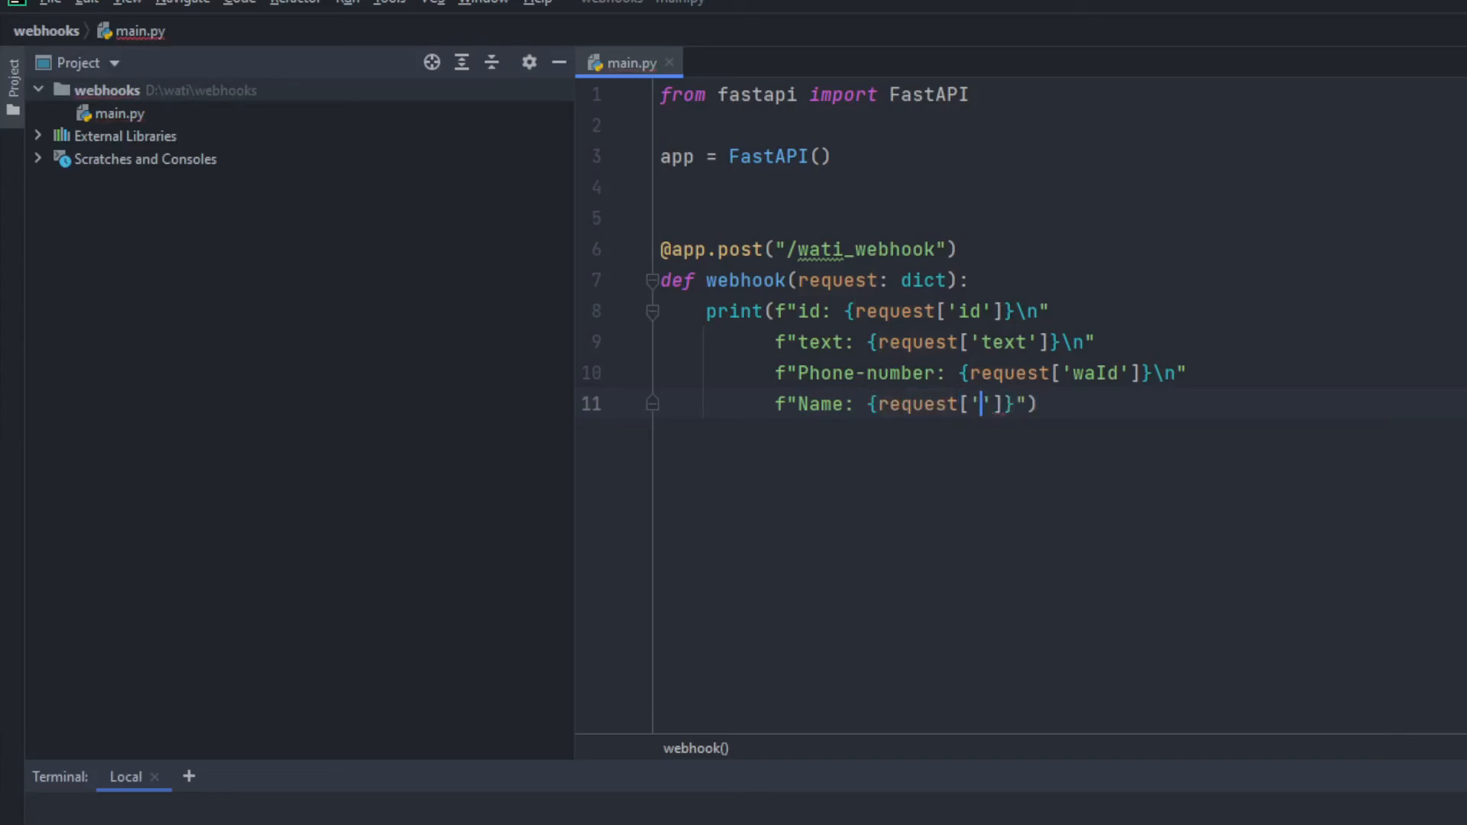
type("sender")
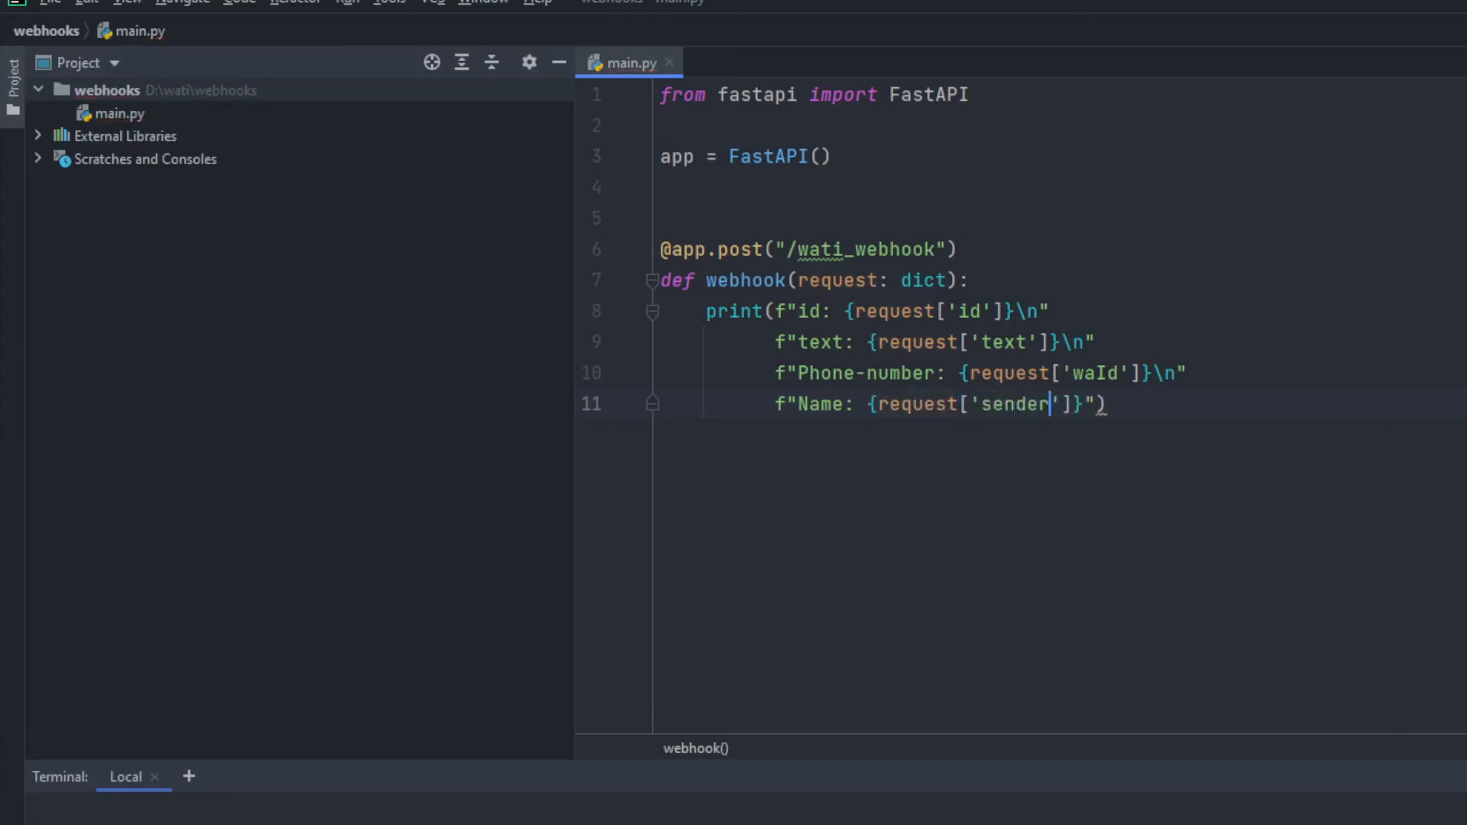
type("rname")
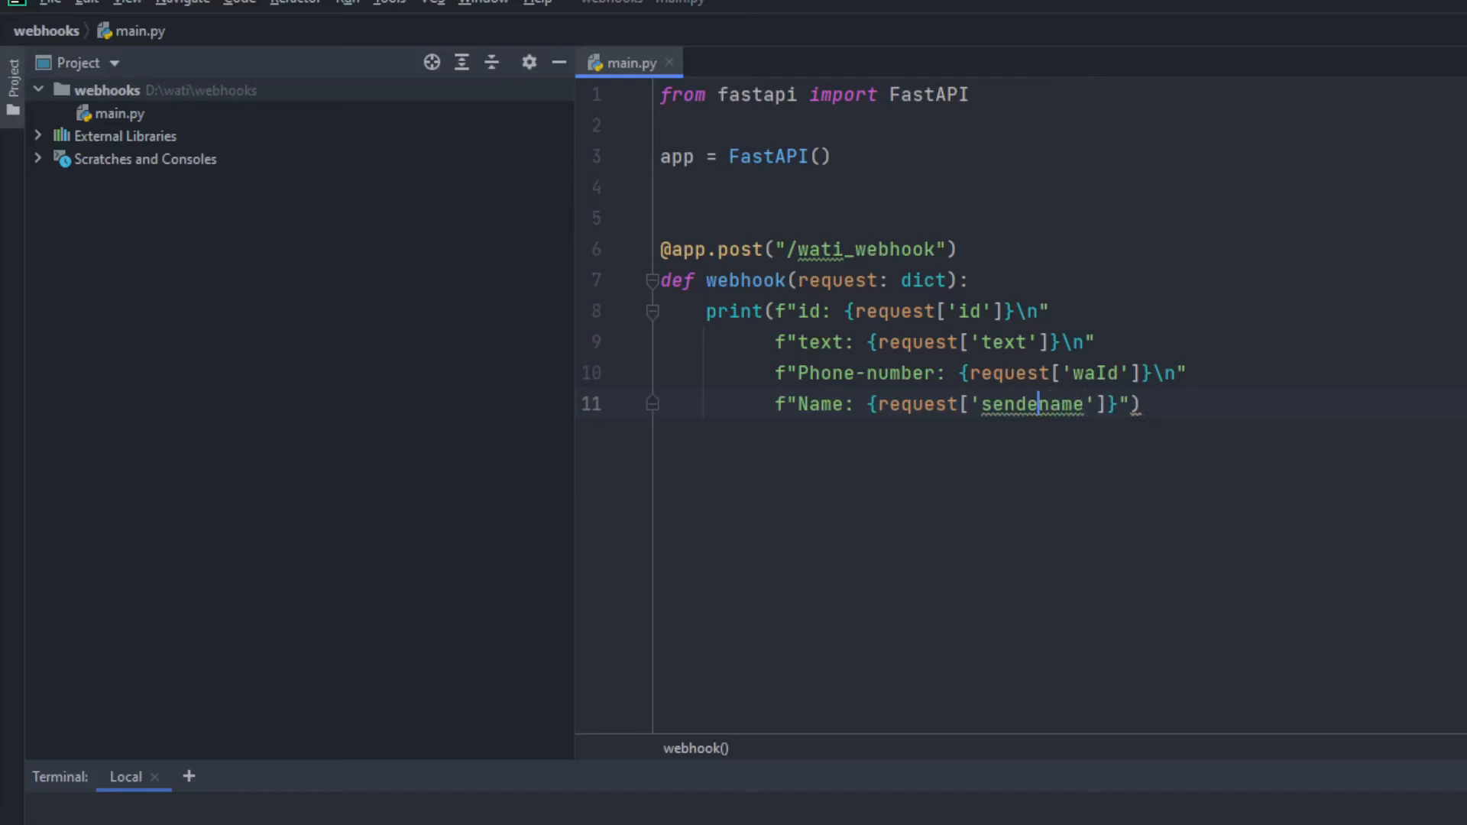